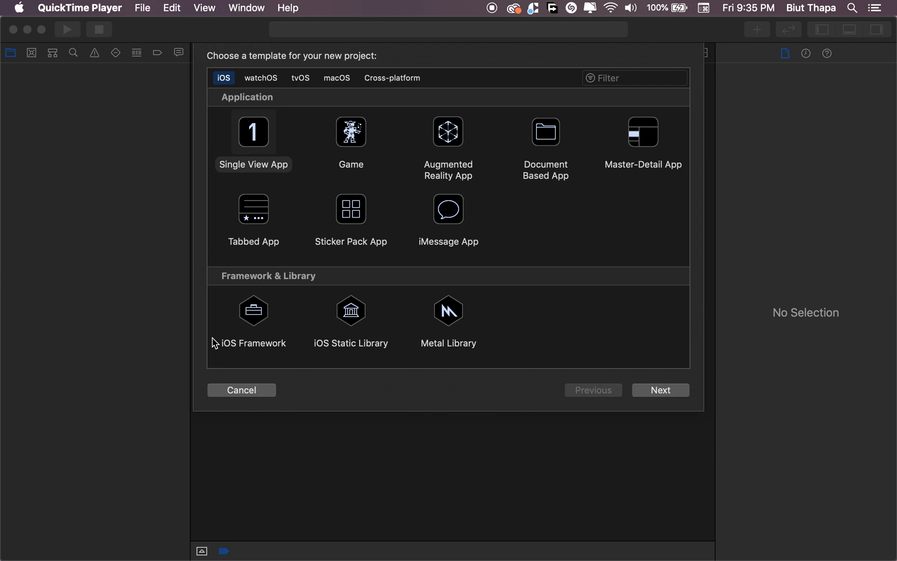
mouse_move(258, 139)
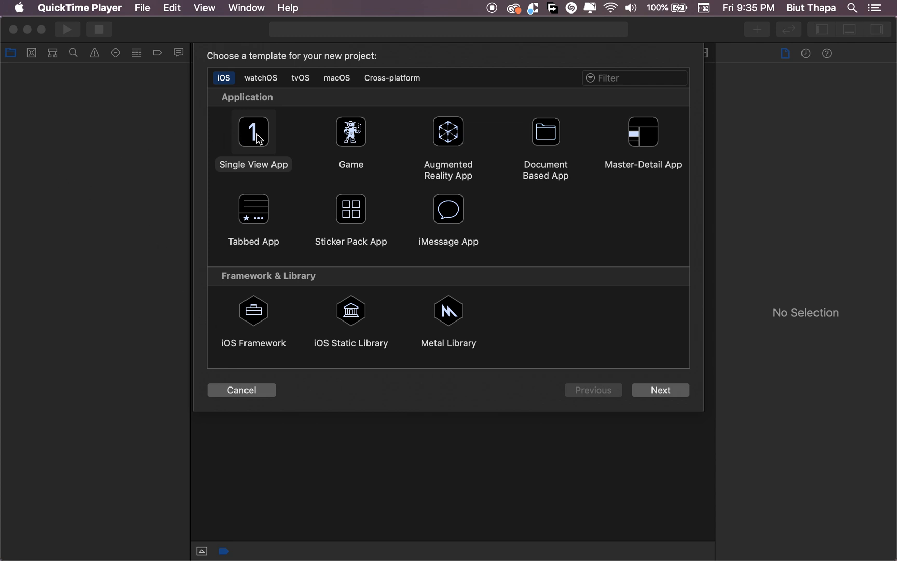
Choose the Single View App template for a new iOS project
click(659, 390)
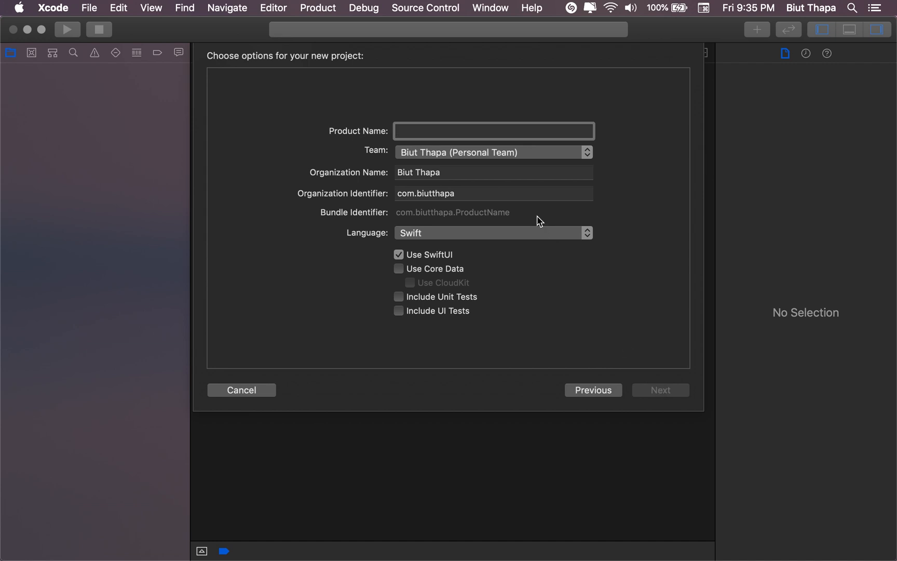
Name the product SimpTextField and create the project in the Desktop folder
text(Simpl)
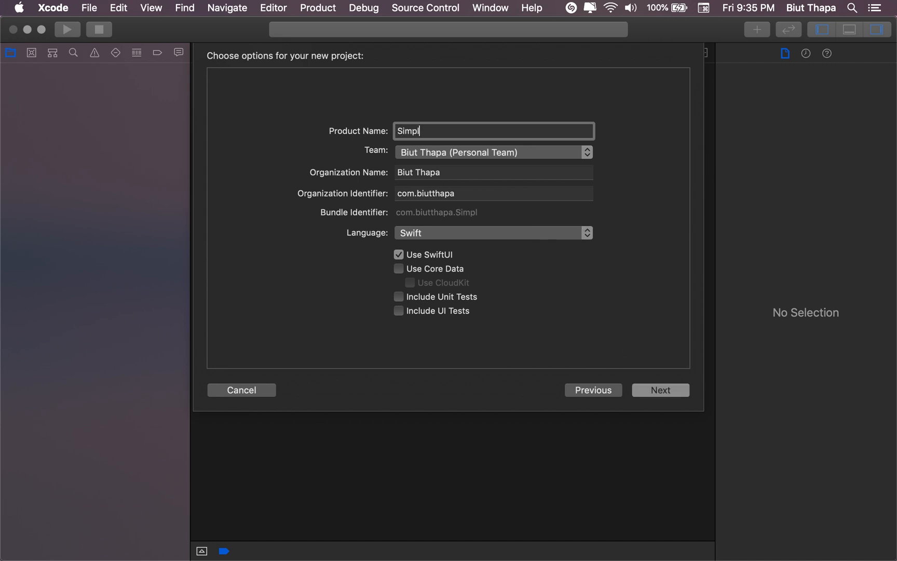
key(Backspace)
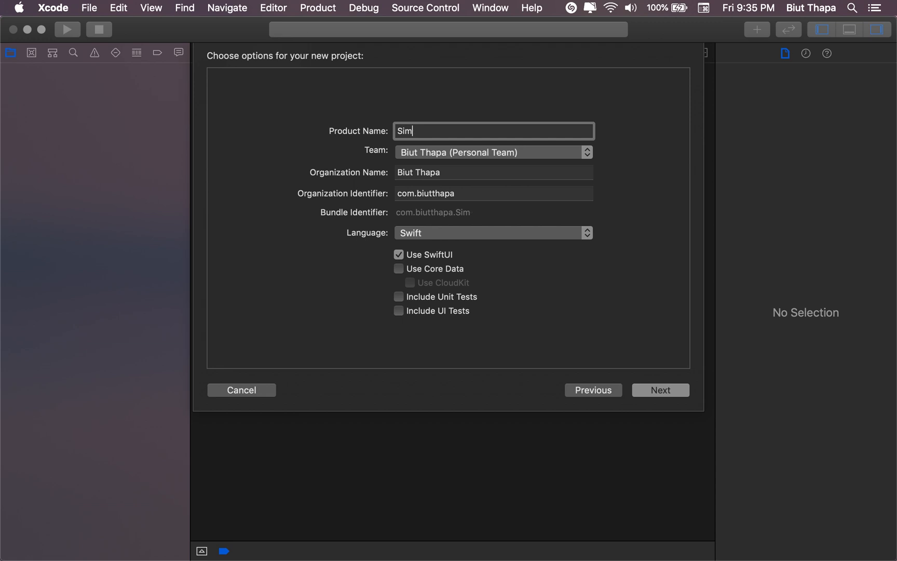
text(pText)
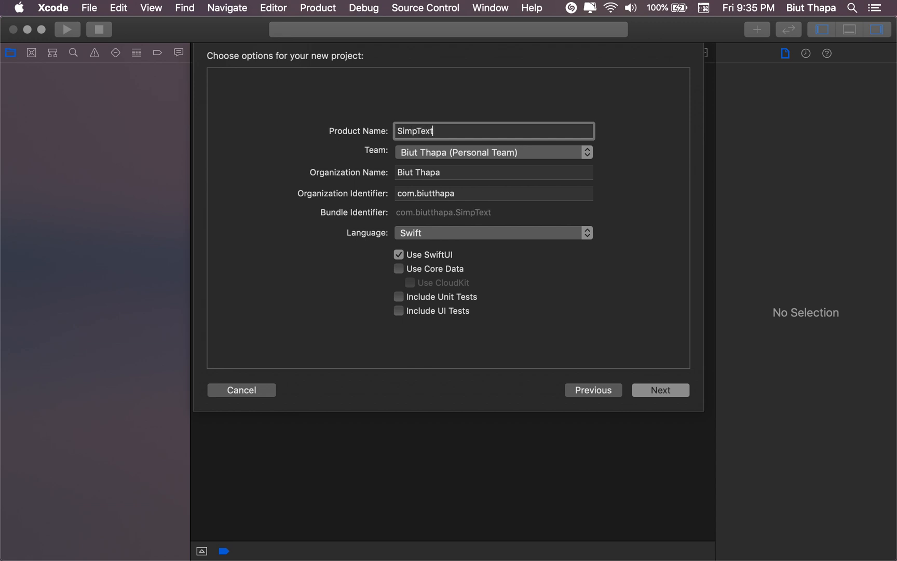
text(Field)
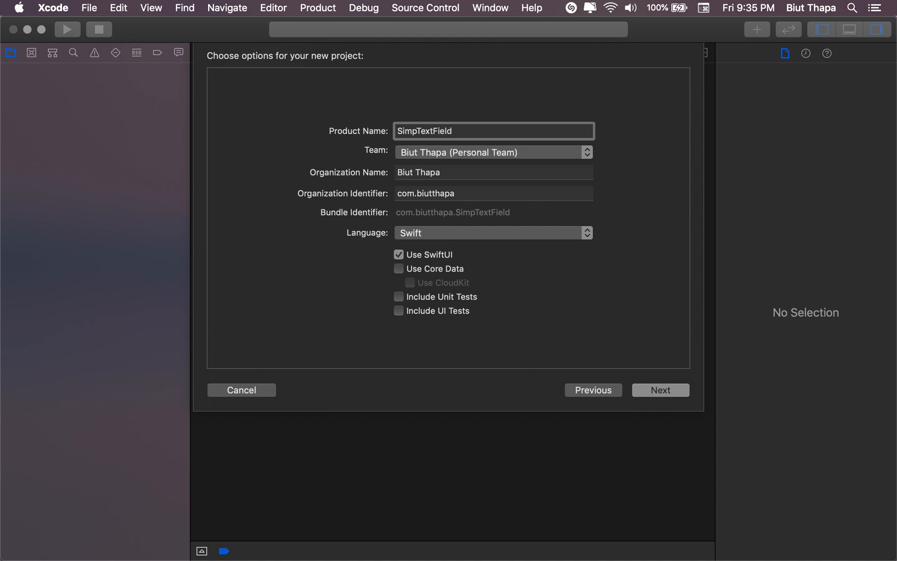
mouse_move(568, 243)
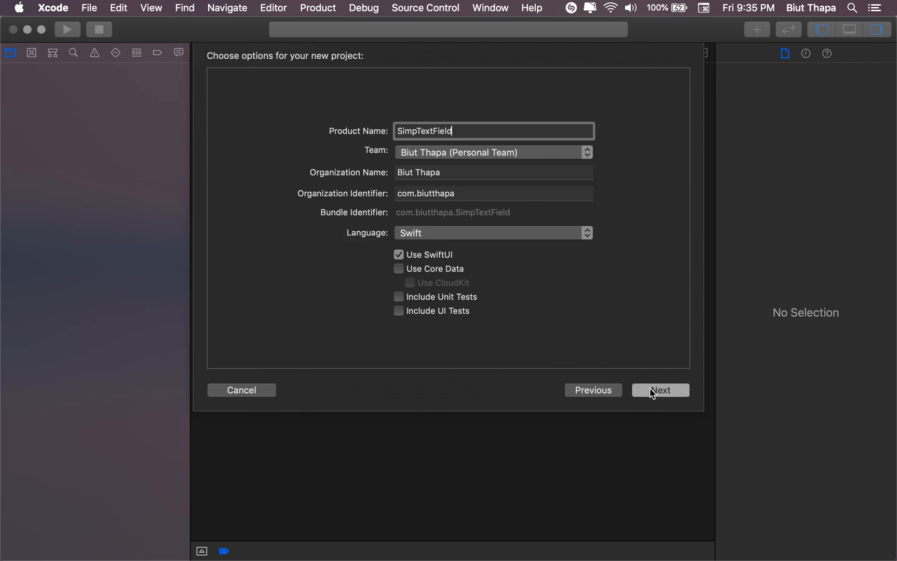
click(660, 389)
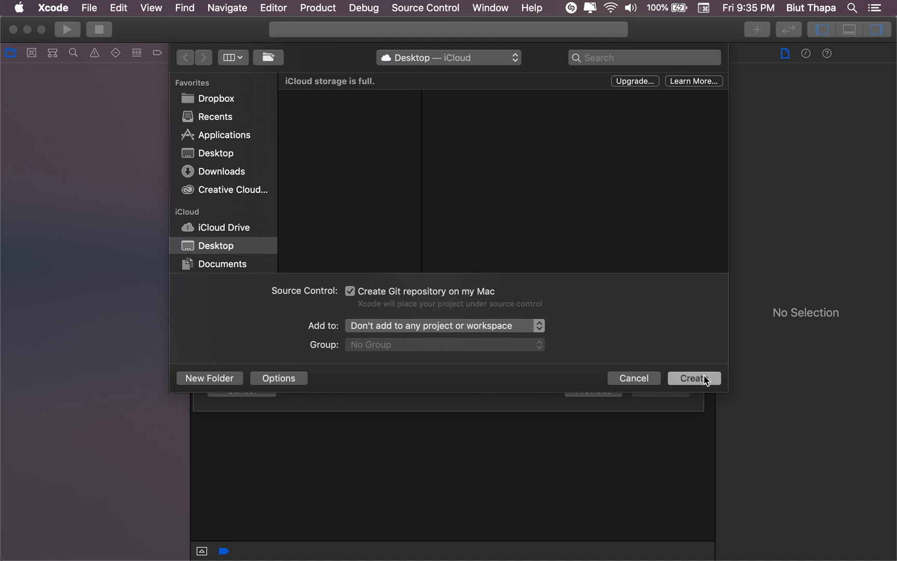
click(693, 378)
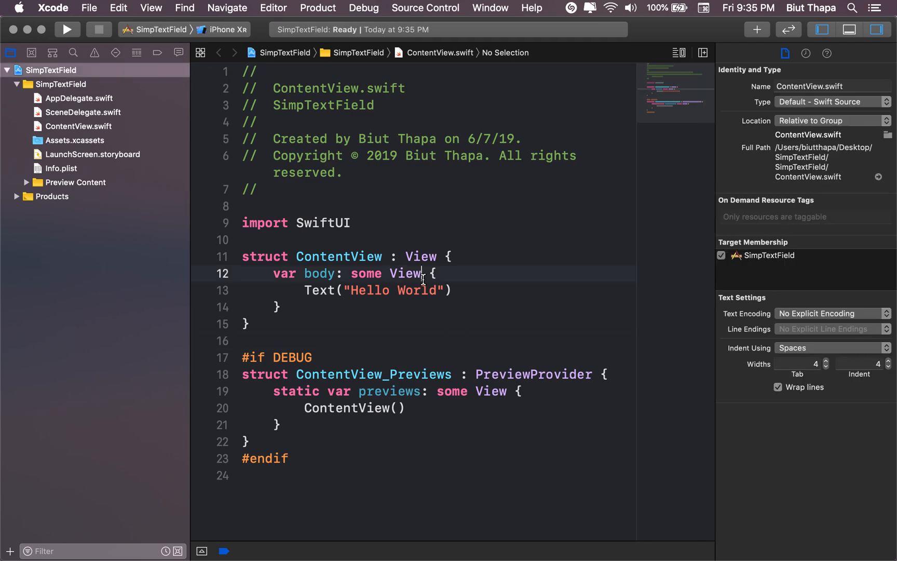
Replace Text("Hello World") in body with VStack { TextField(
click(306, 290)
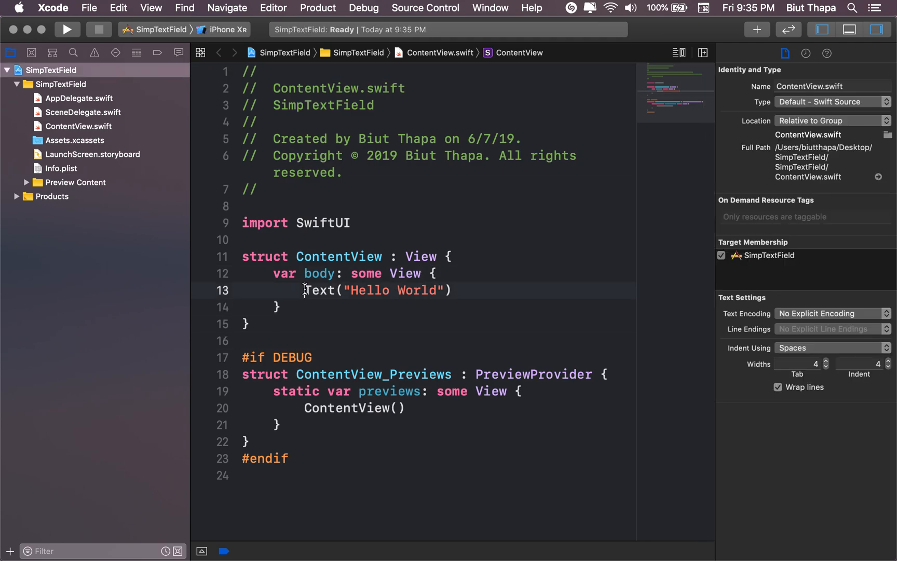
double_click(319, 289)
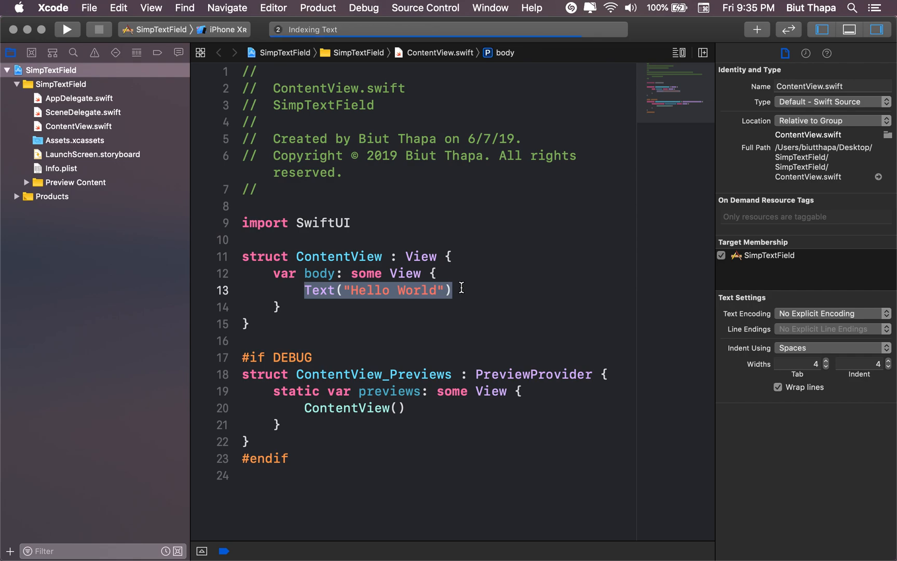
text(V)
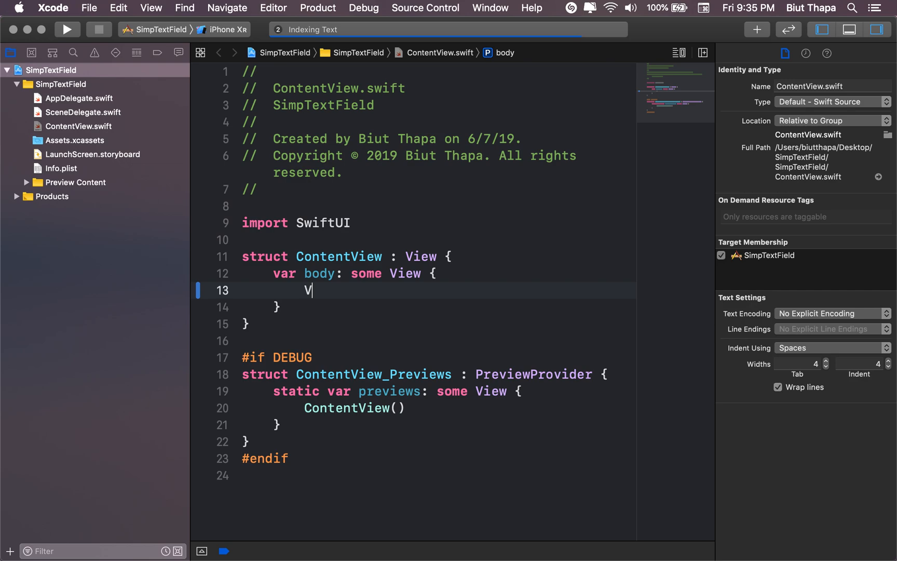
text(Stack)
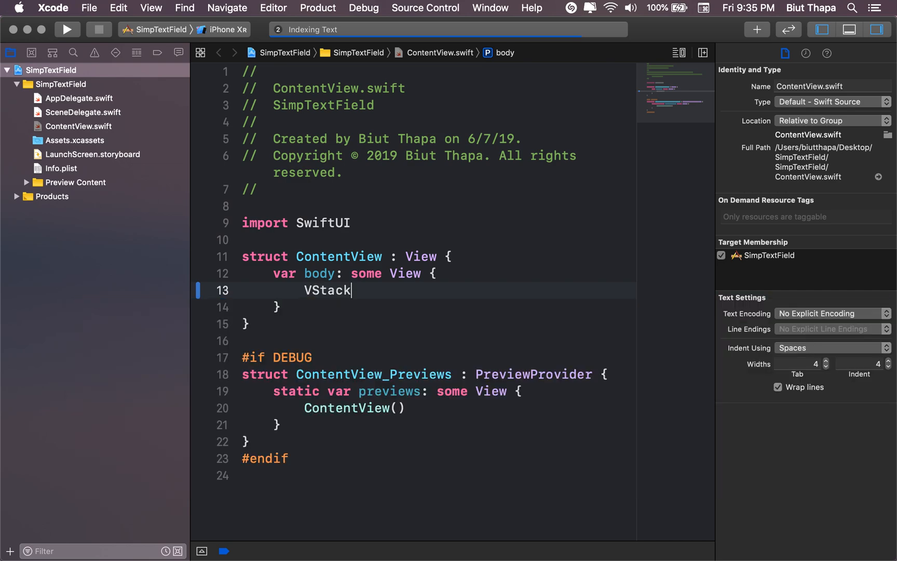
text({)
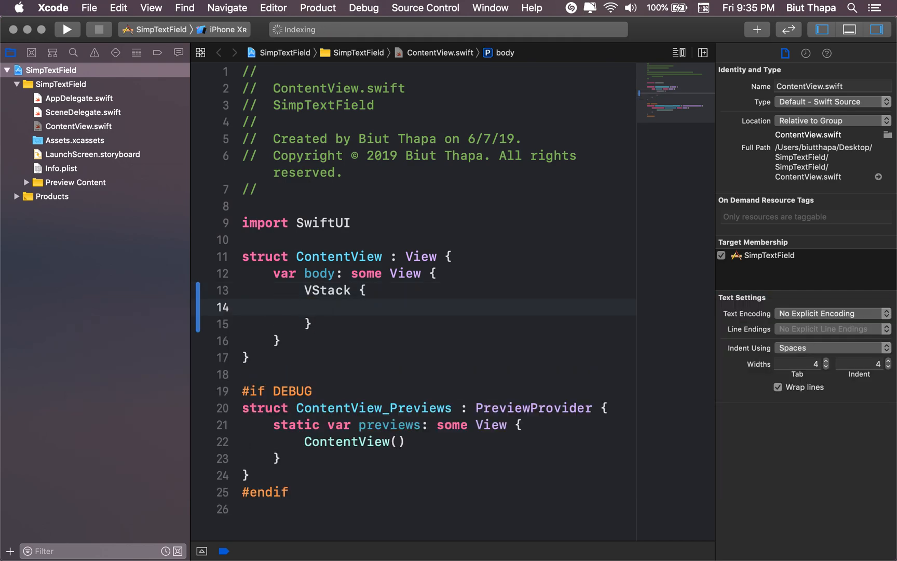
text(Te)
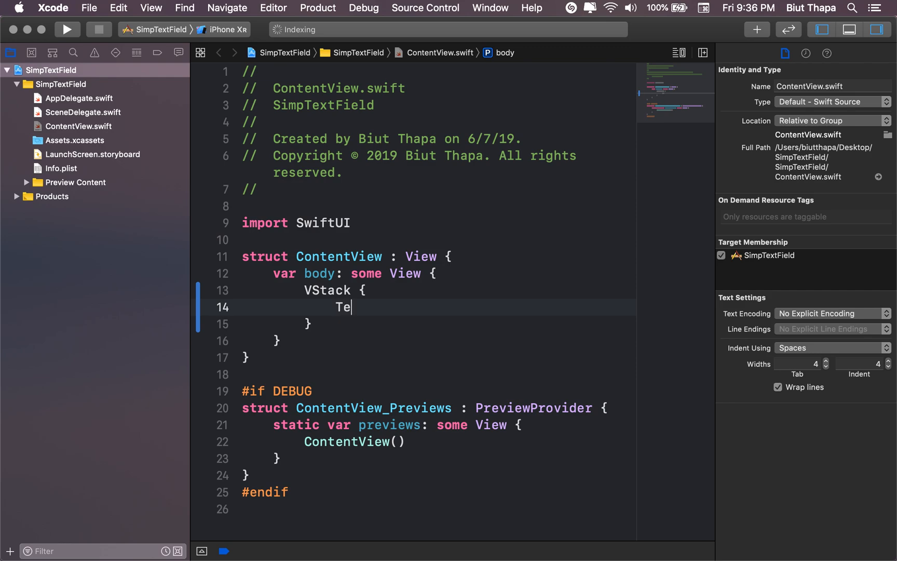
text(xtFie)
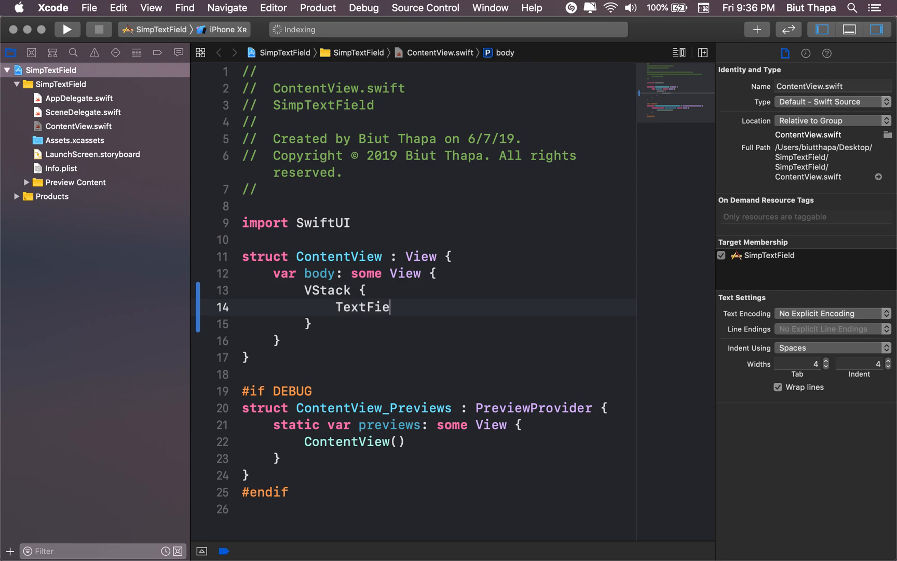
text(ld)
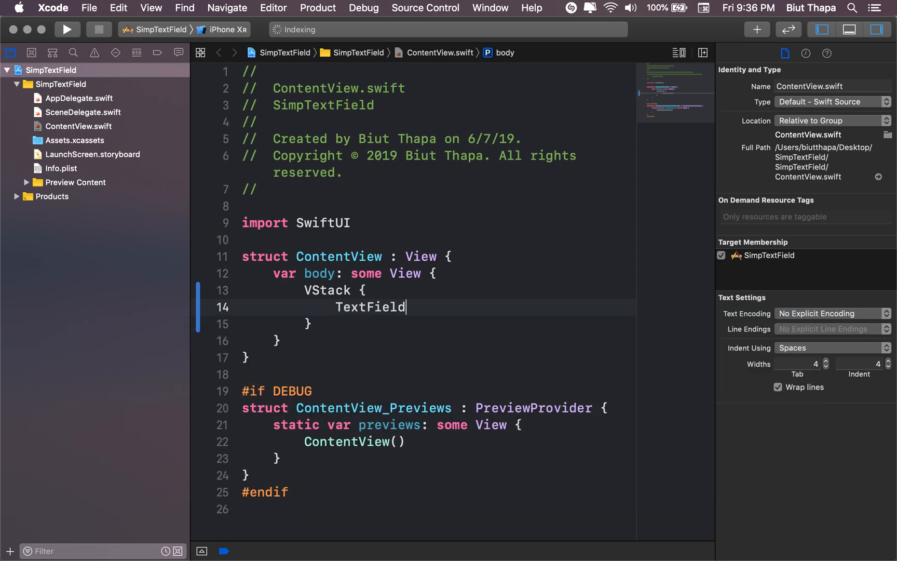
text(()
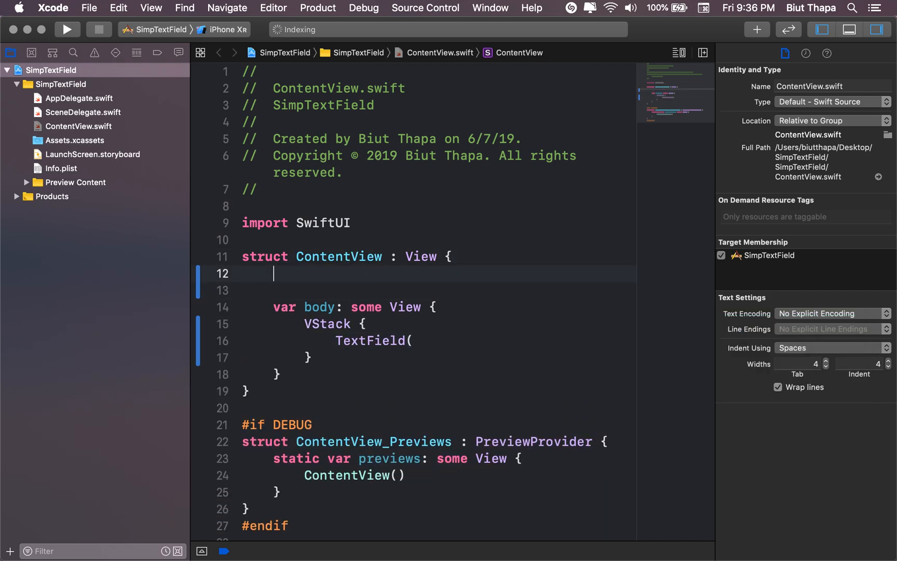
text(@Sta)
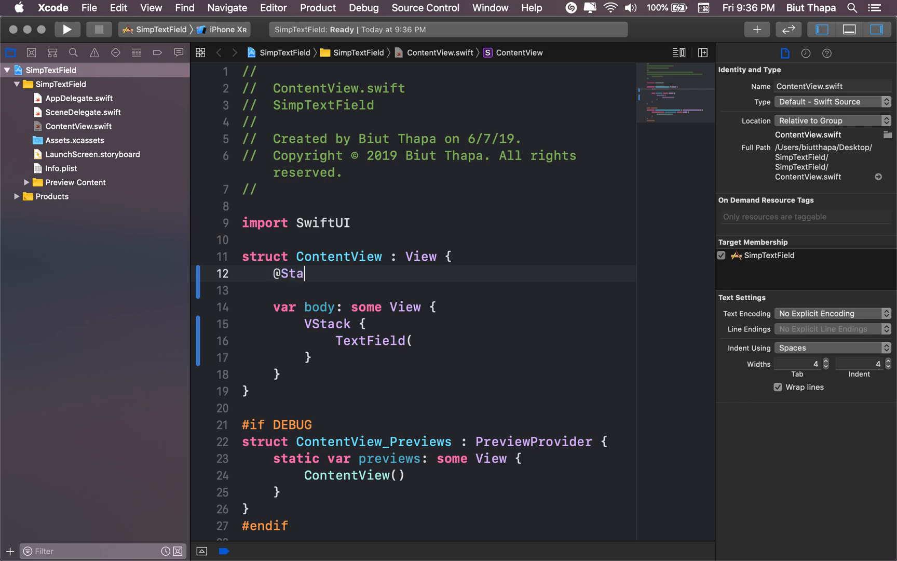
text(te var)
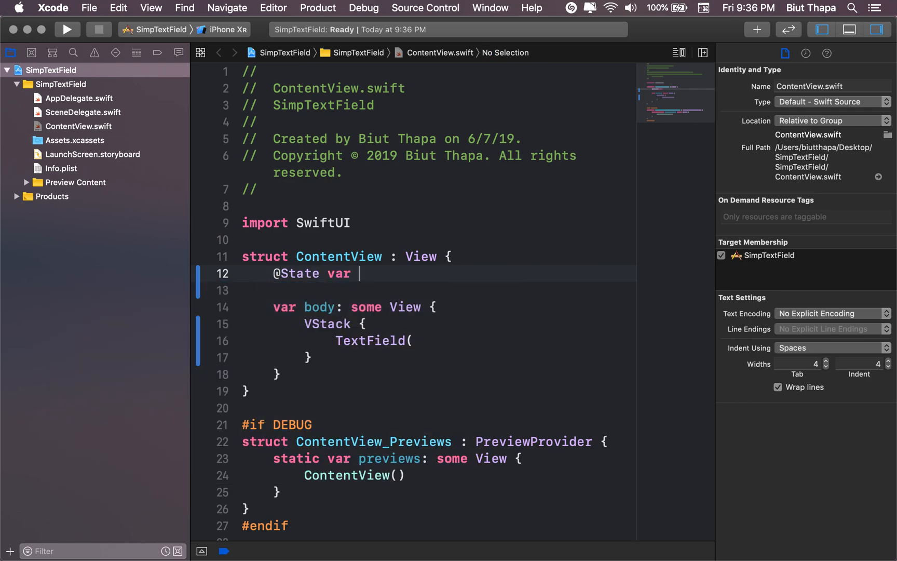
text(fruit)
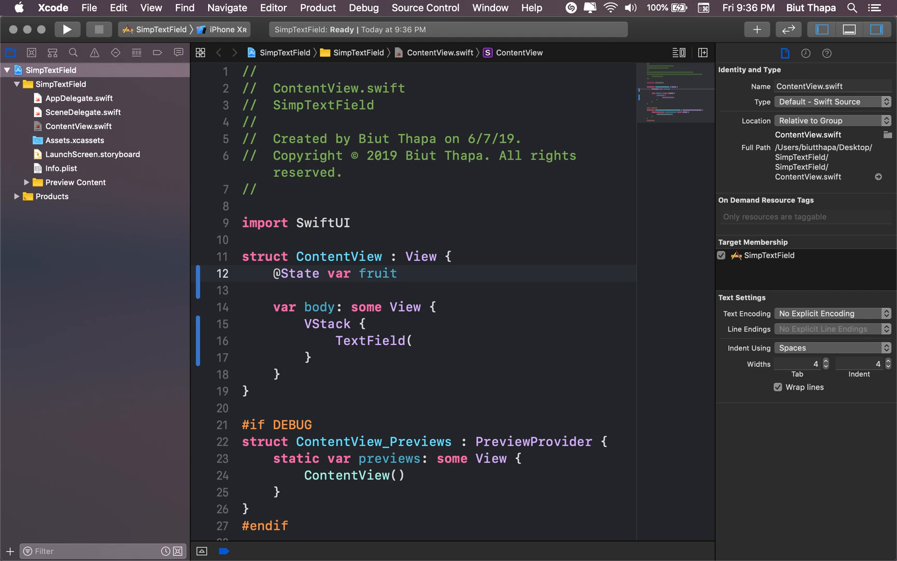
text(: Str)
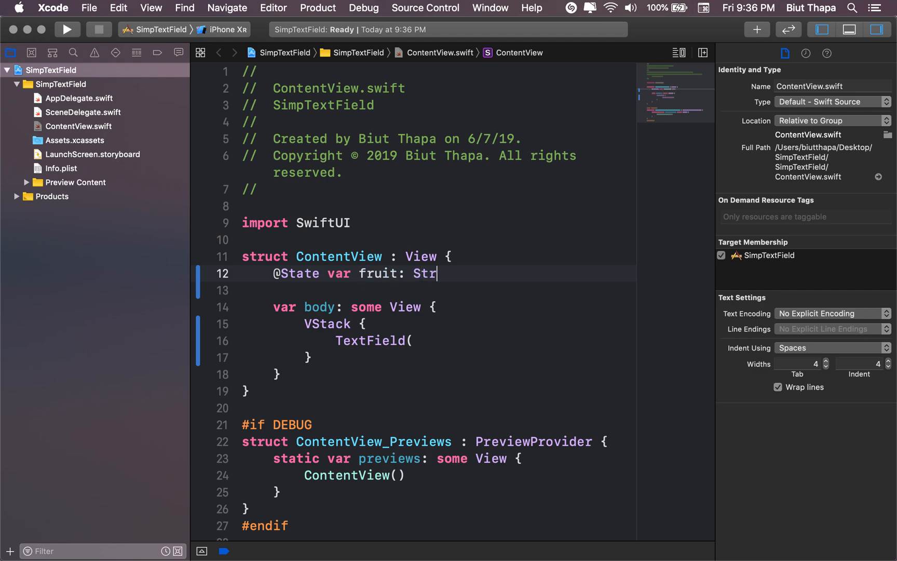
text(ing)
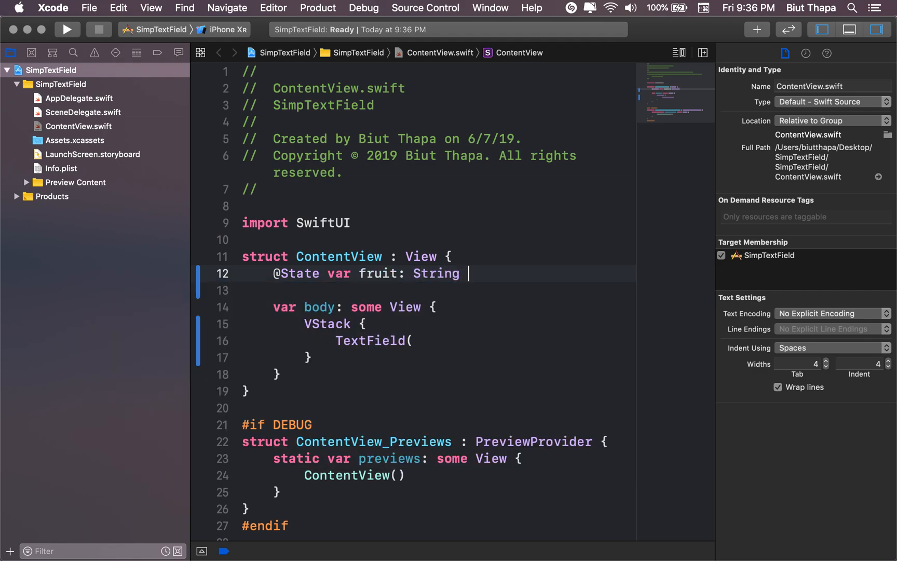
text(=)
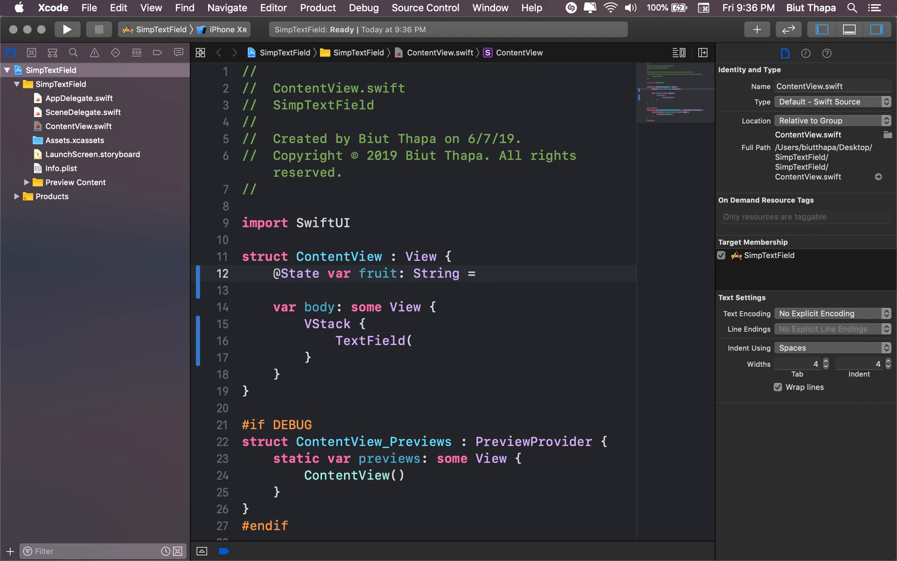
text("App")
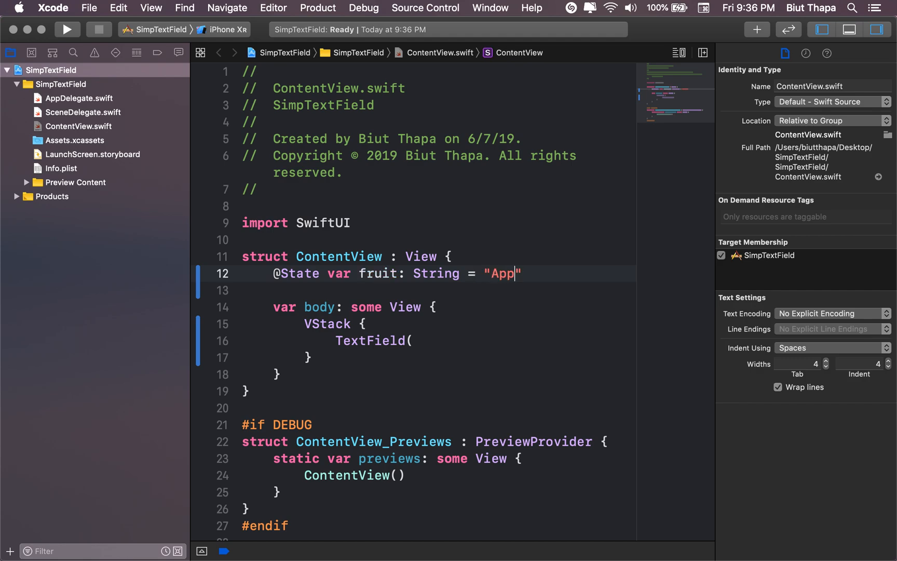
text(le)
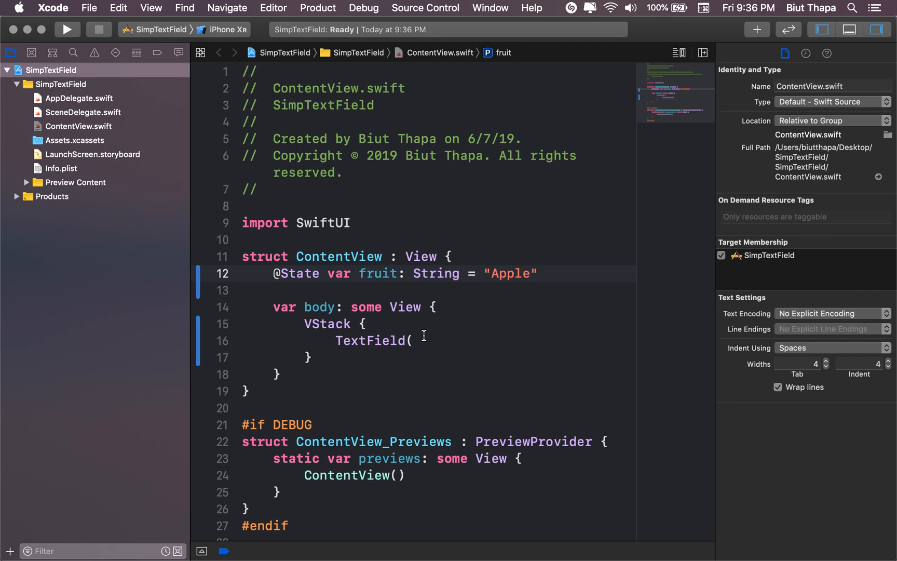
Bind the TextField to $fruit and build the app
click(424, 341)
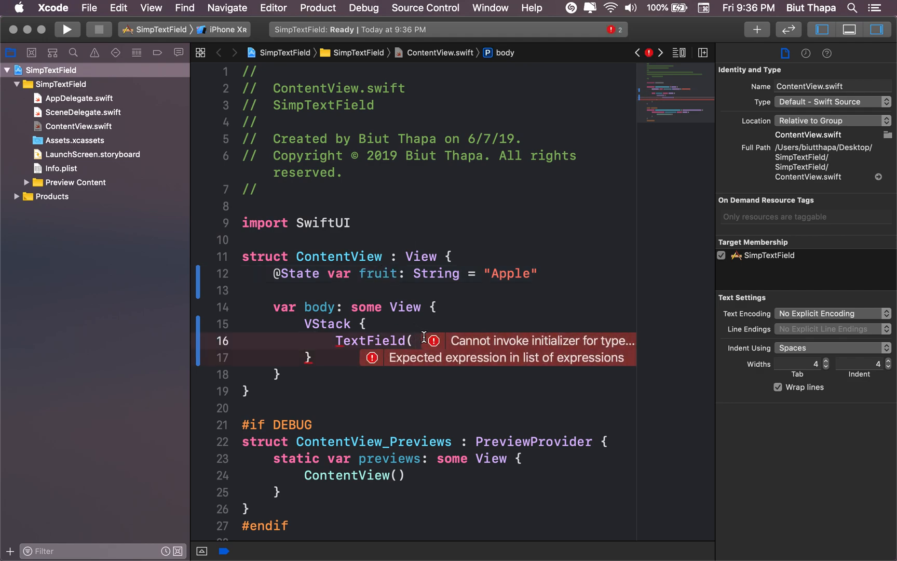
text($fruit))
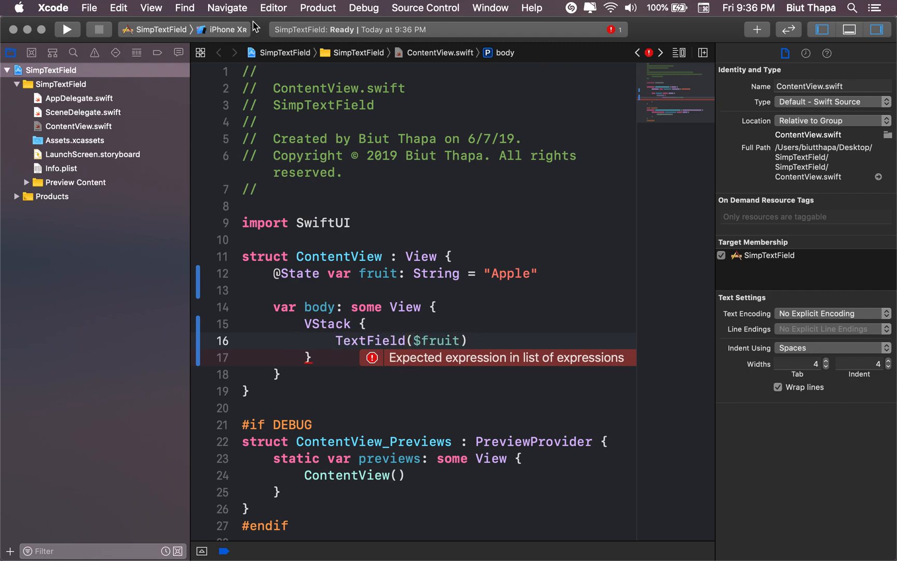
click(66, 29)
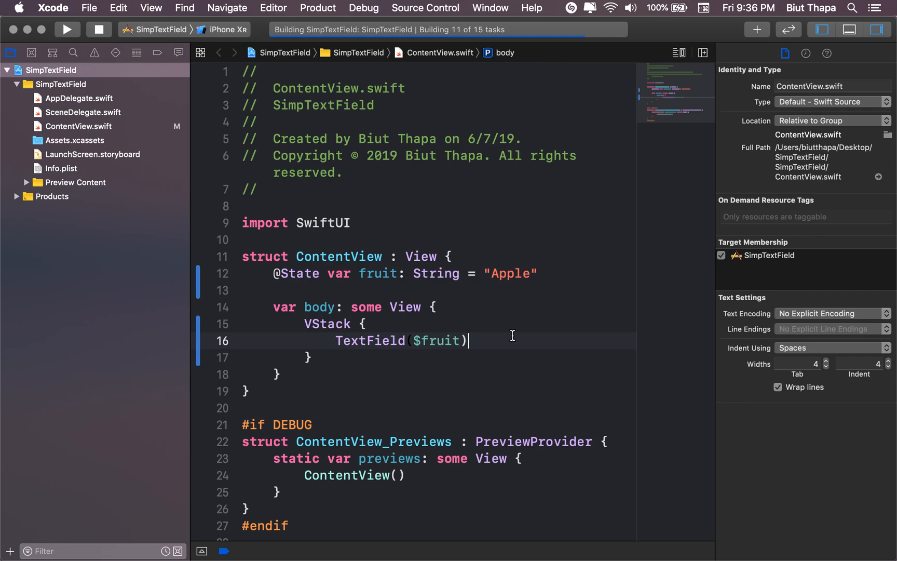
Run the app in the simulator and hide the Navigator and Utilities panels
click(66, 29)
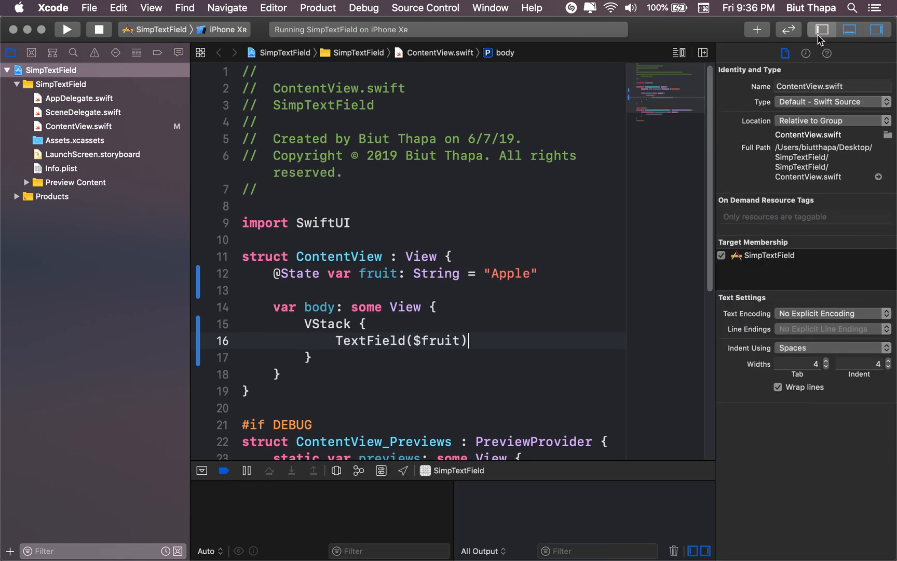
click(822, 29)
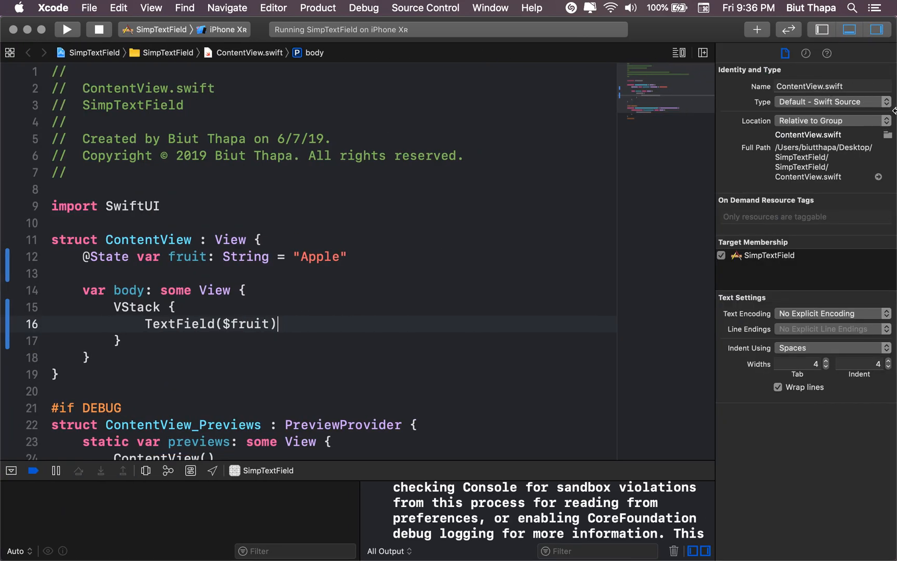
click(877, 29)
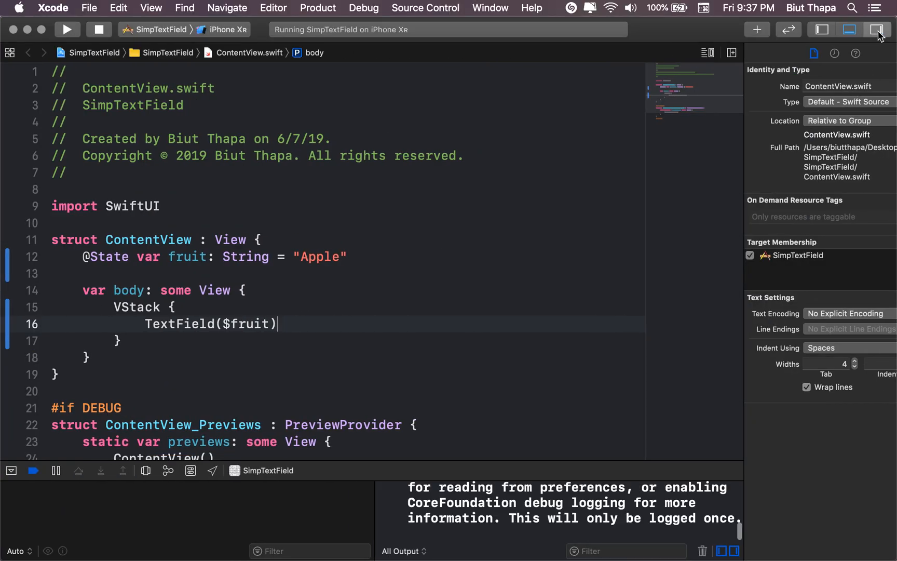
click(876, 29)
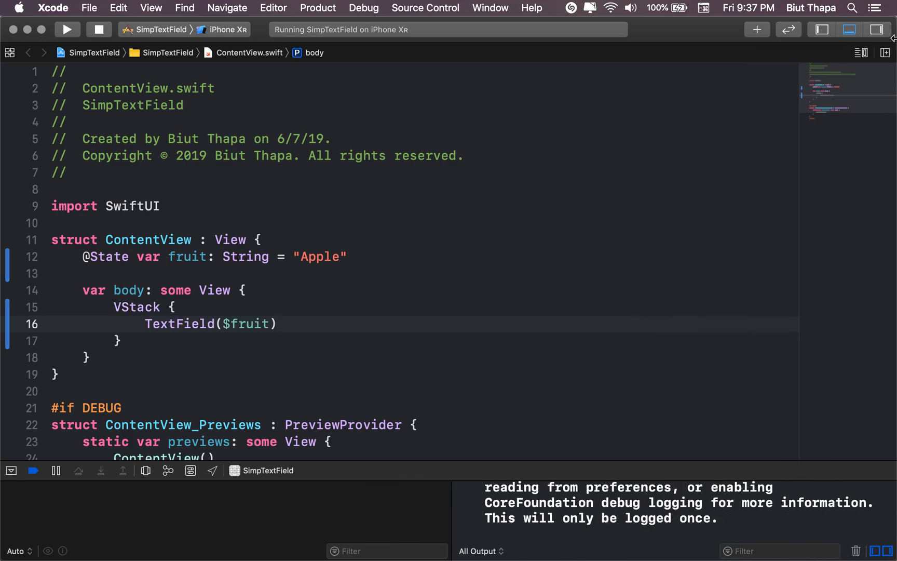
click(874, 29)
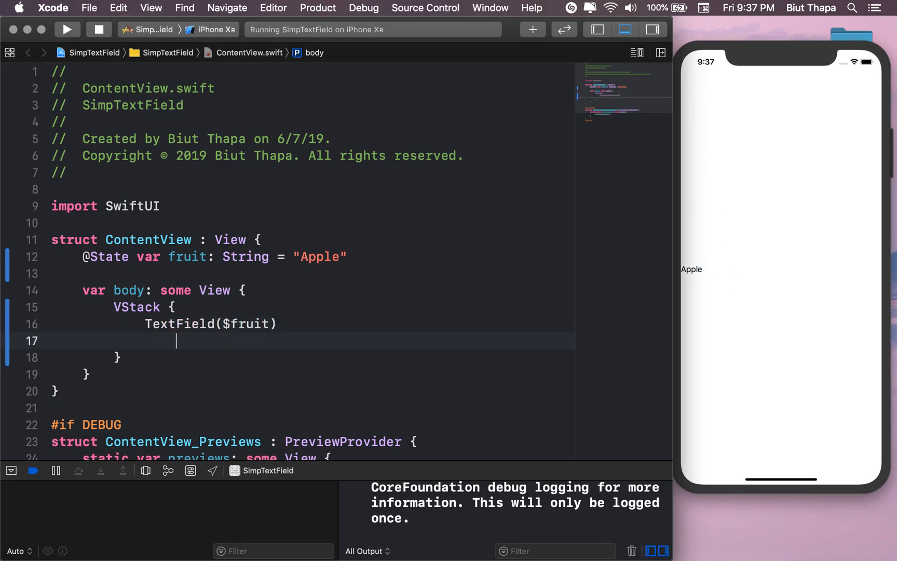
Add .padding(.leading, 150) to the TextField and rerun the app
text(.p)
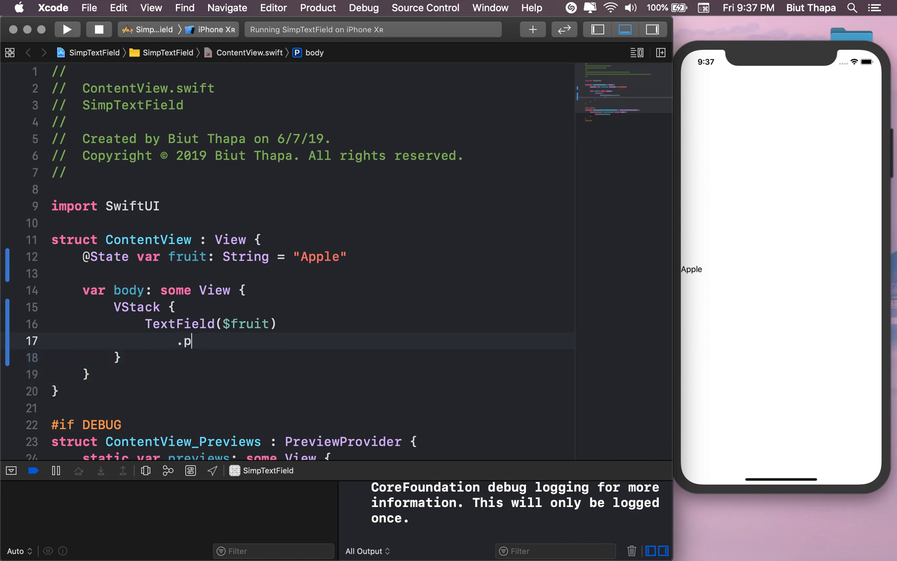
text(d)
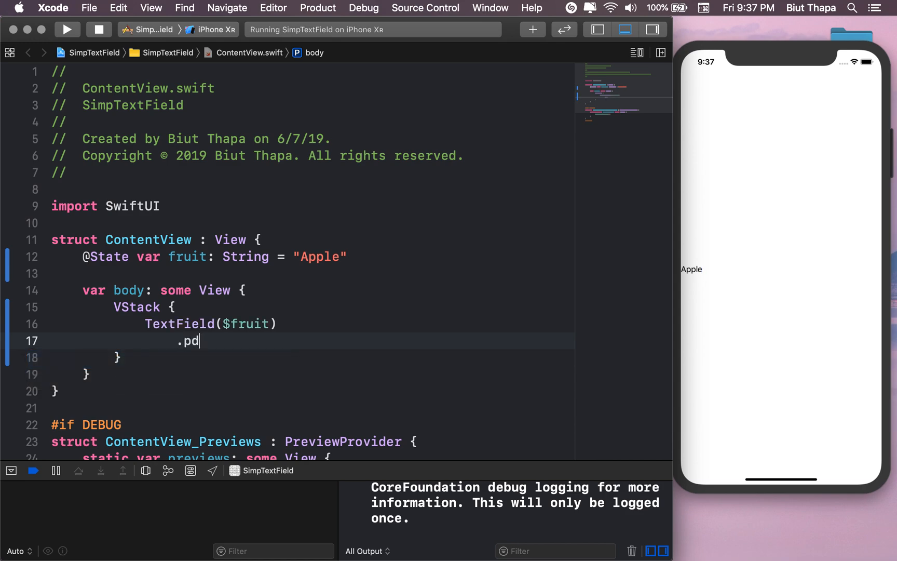
text(adding)
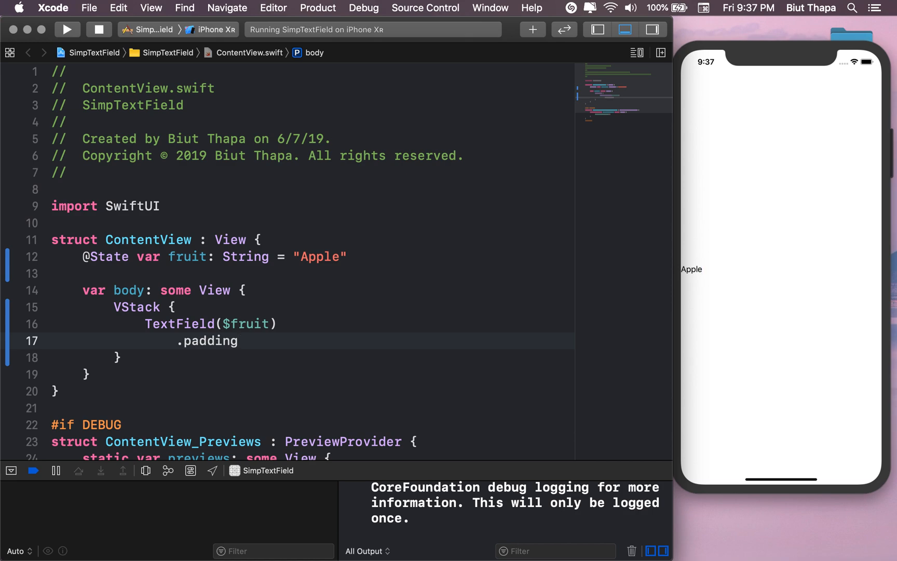
text((.leading,)
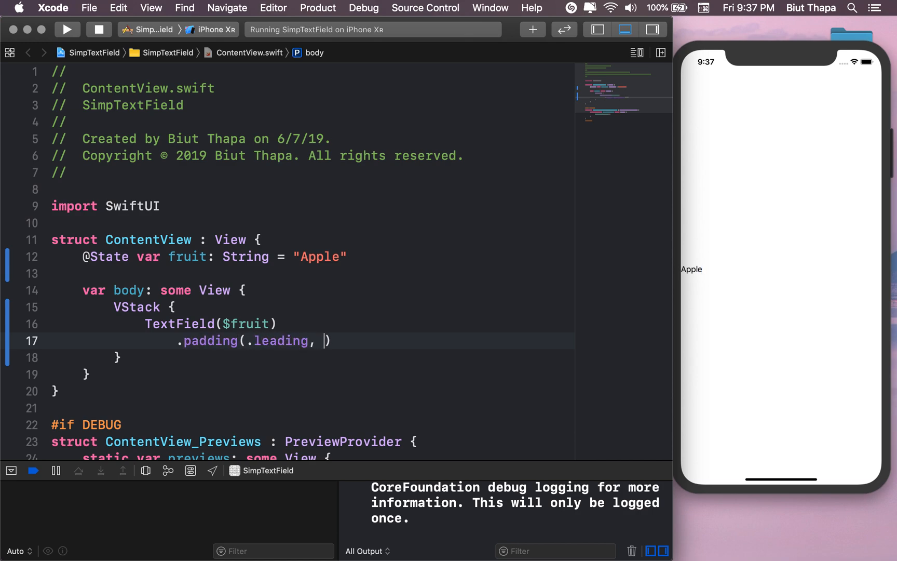
text(1)
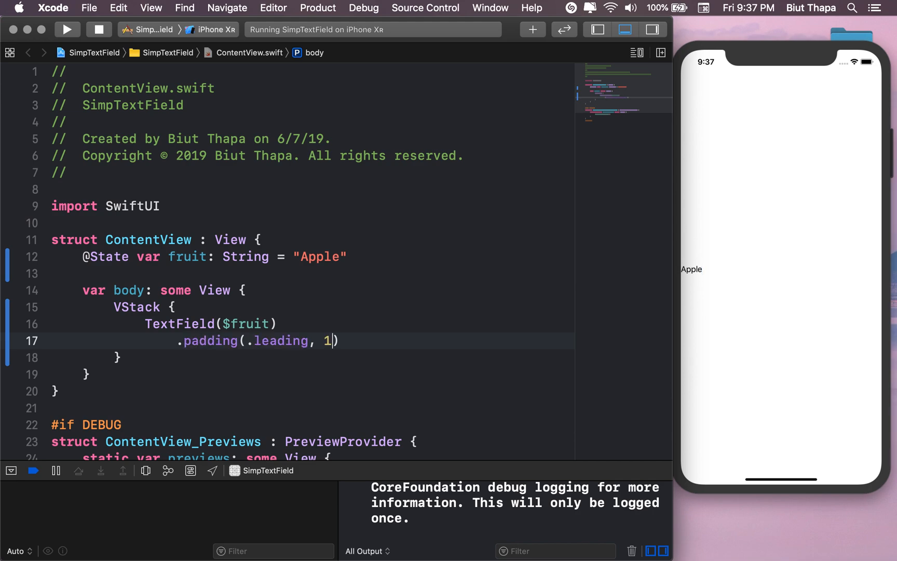
text(50)
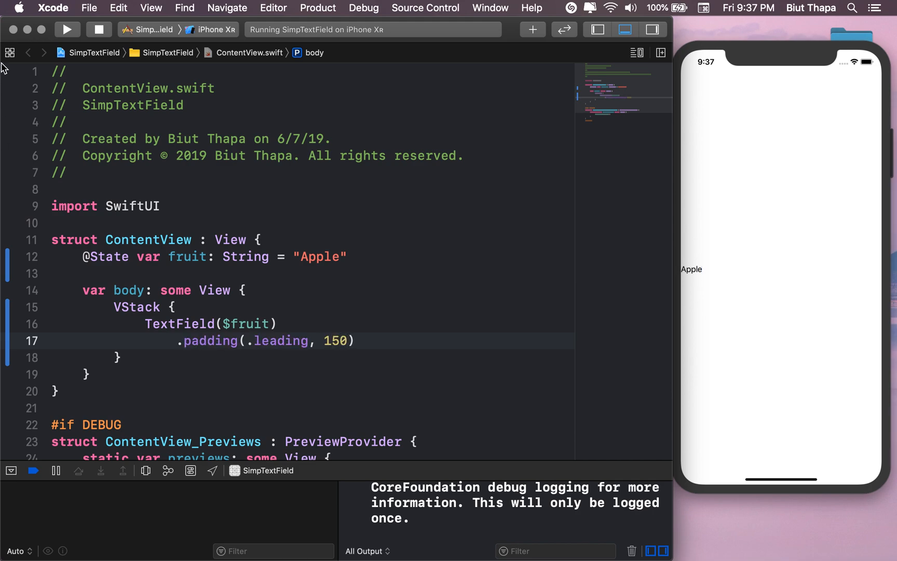
click(67, 29)
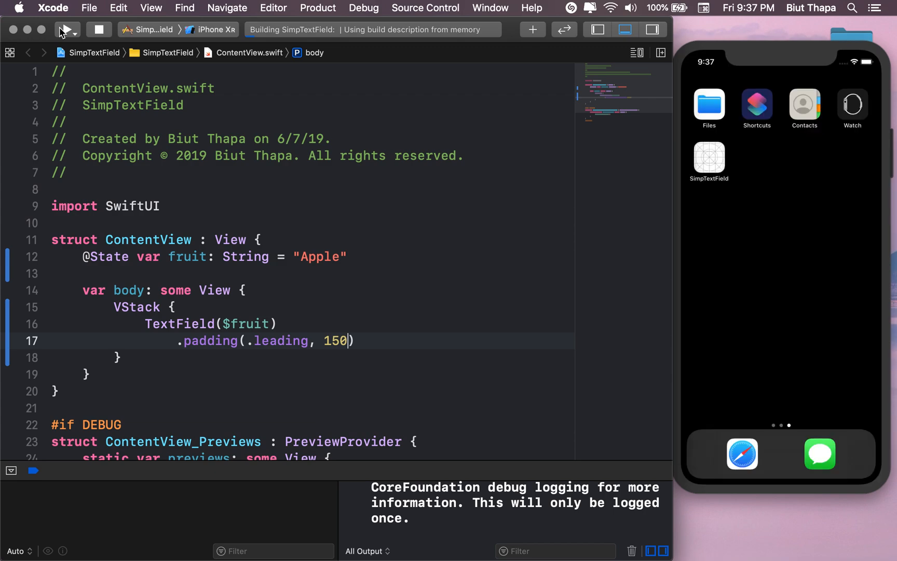
click(63, 29)
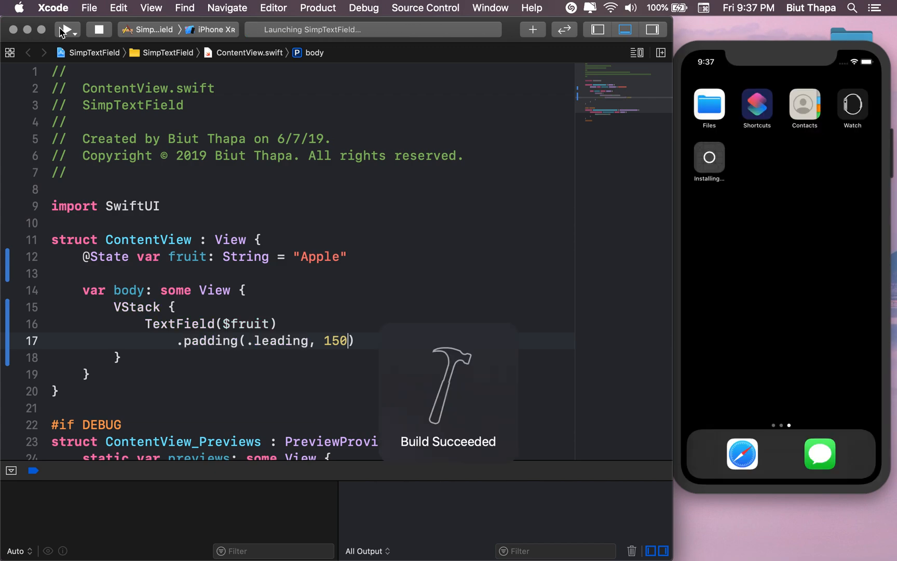
click(62, 30)
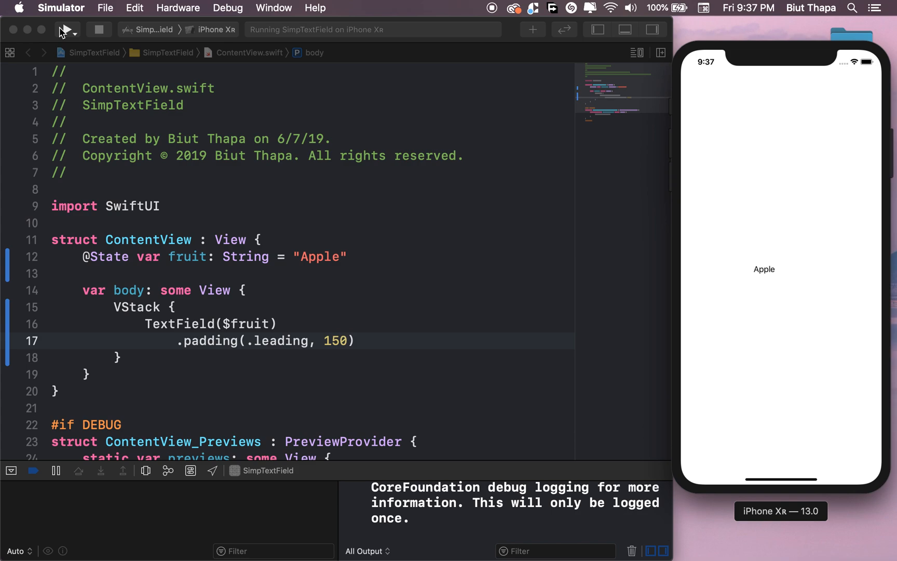
Change the leading padding to 180, rerun, then edit it to 182
click(342, 341)
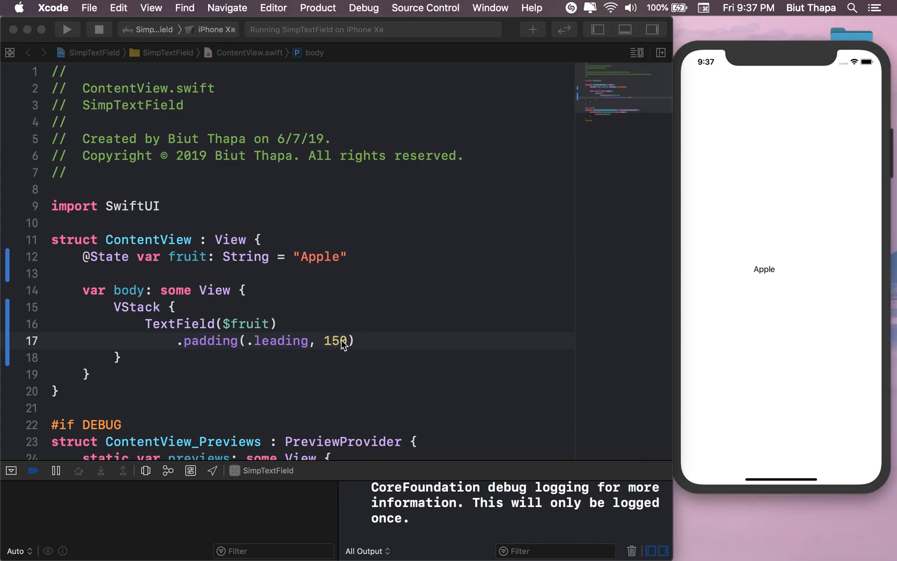
key(BackSpace)
text(8)
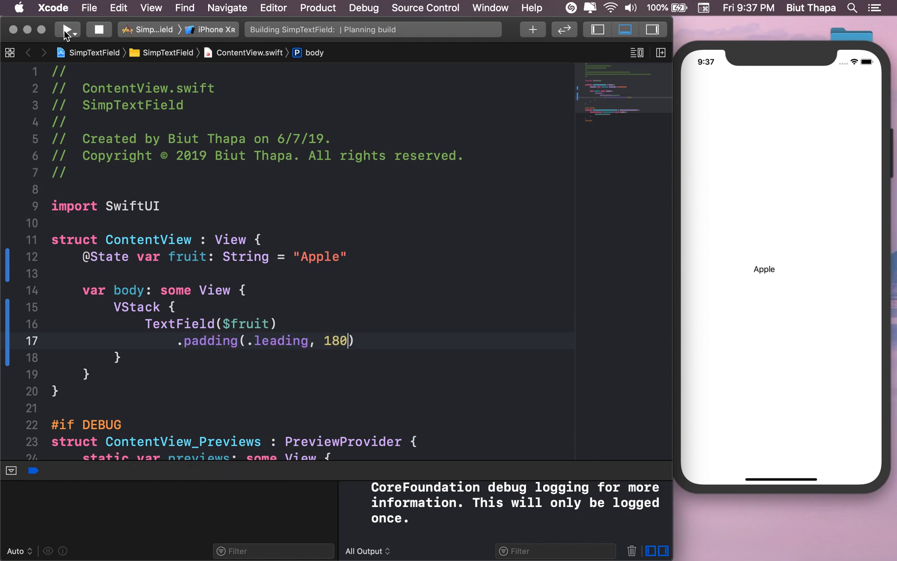
click(67, 29)
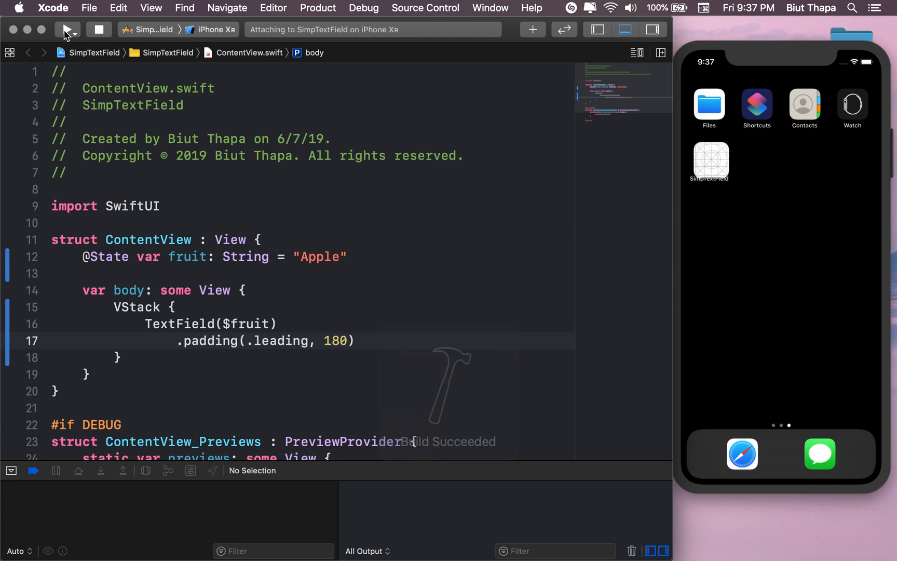
click(66, 29)
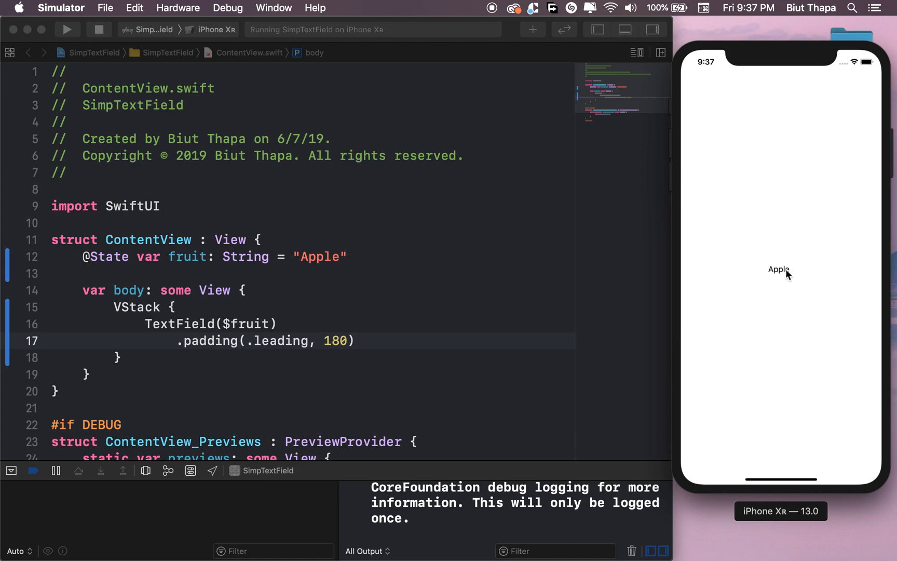
click(344, 341)
text(2)
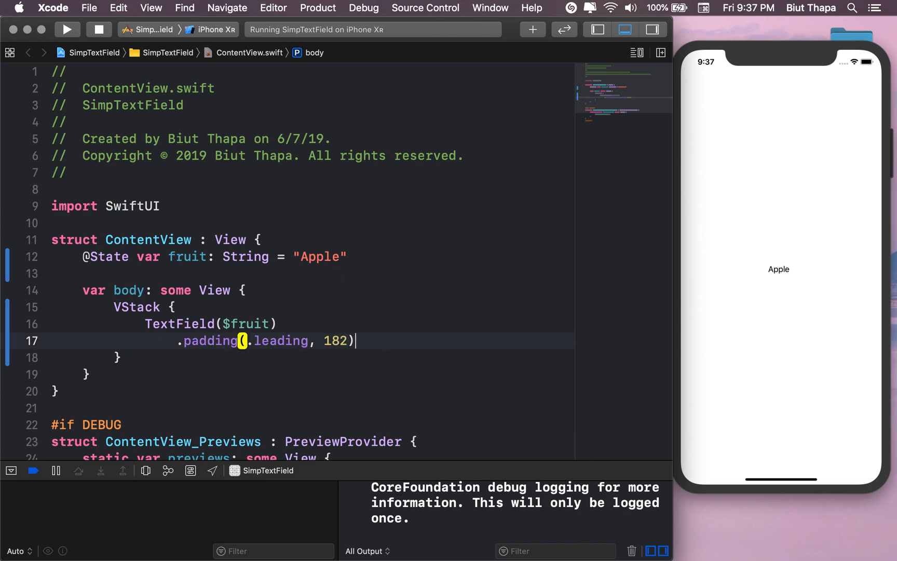
Add a Button below the TextField with label Text("Print Fruit")
key(return)
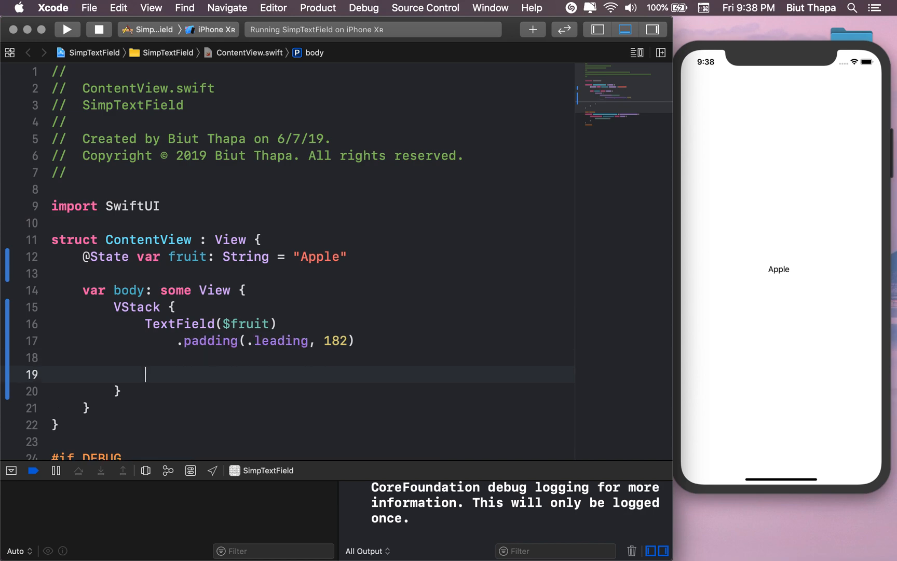
text(Bu)
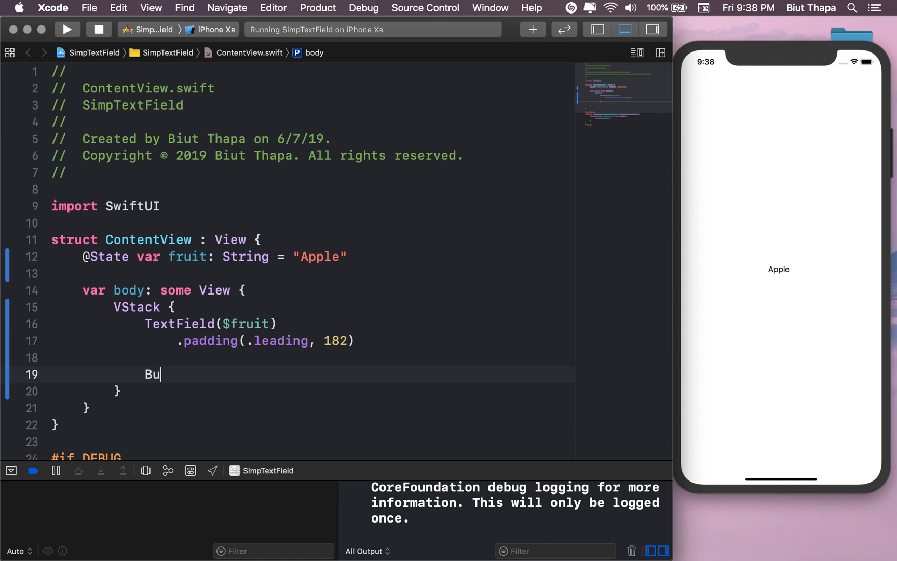
text(tton(action: {)
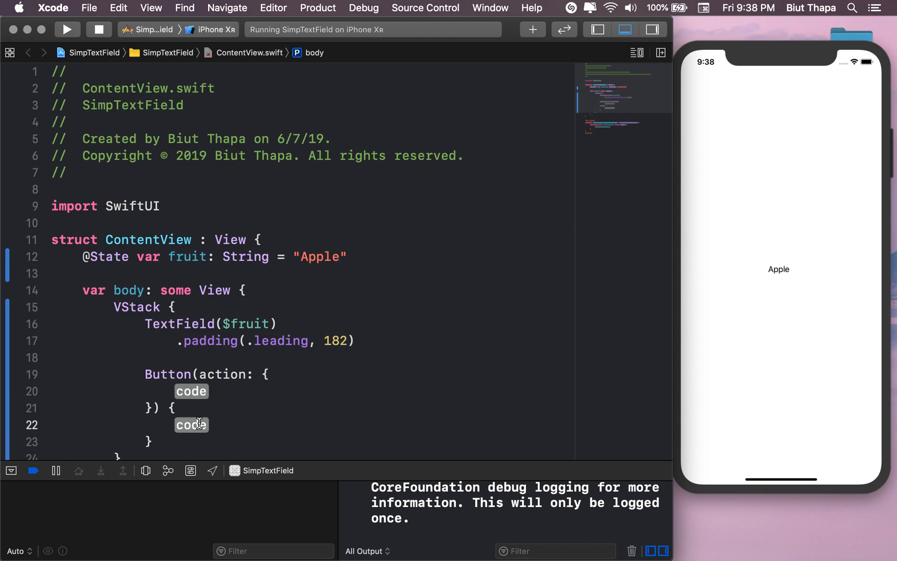
key(delete)
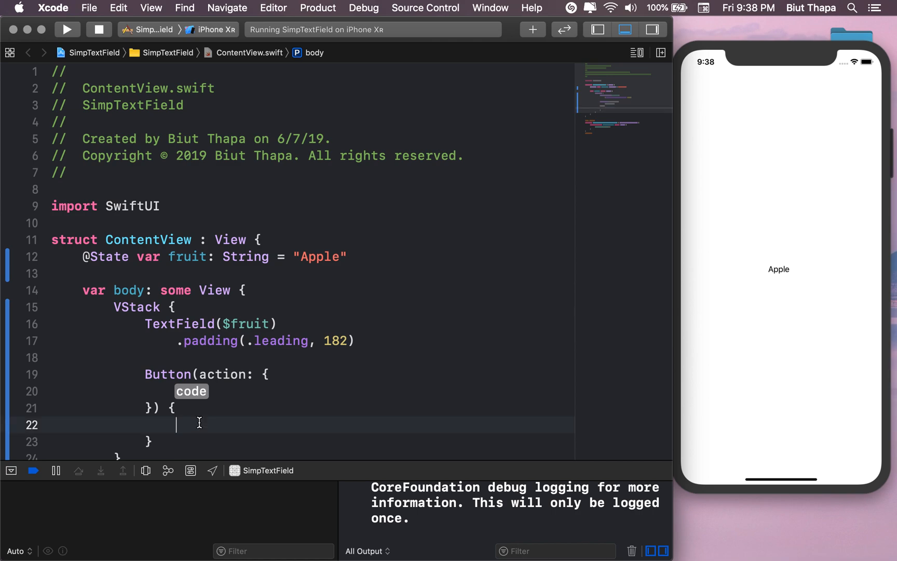
text(Text)
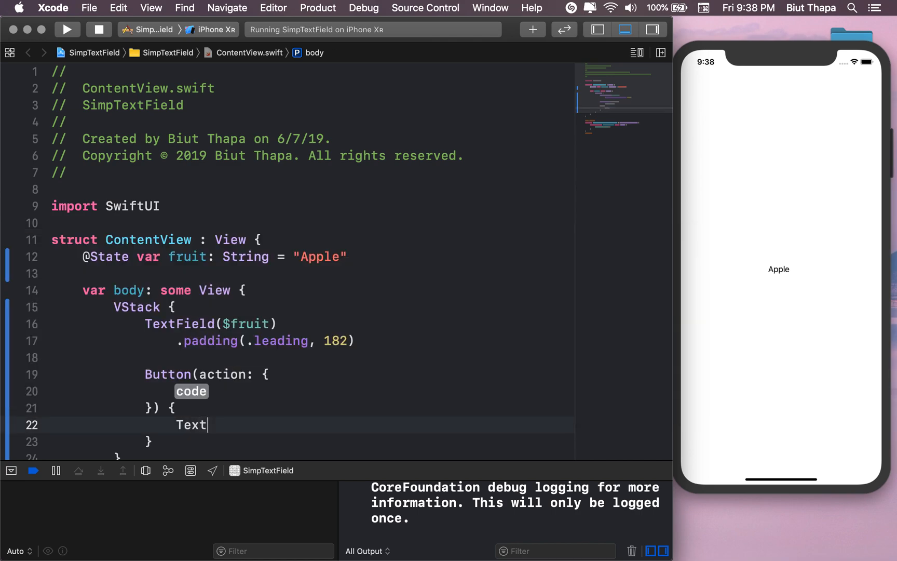
text((")
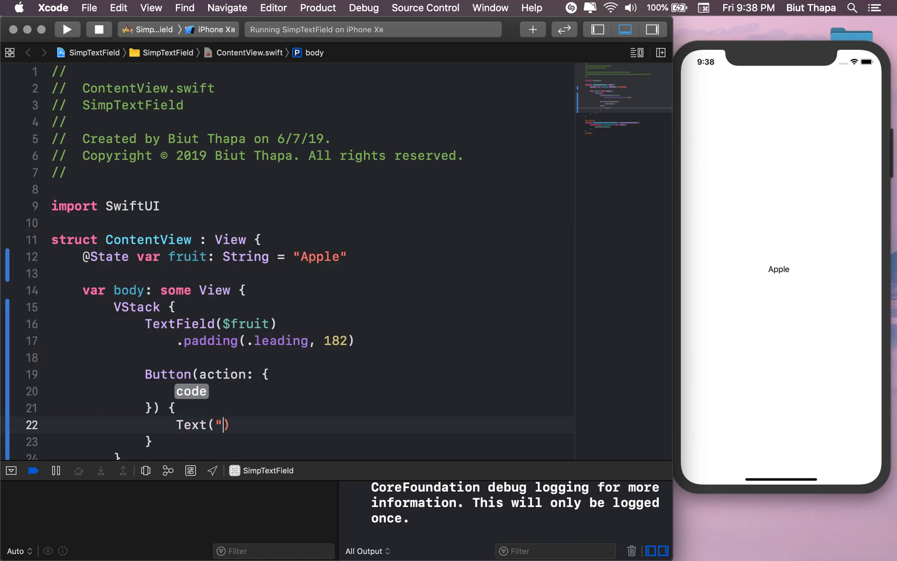
text(R)
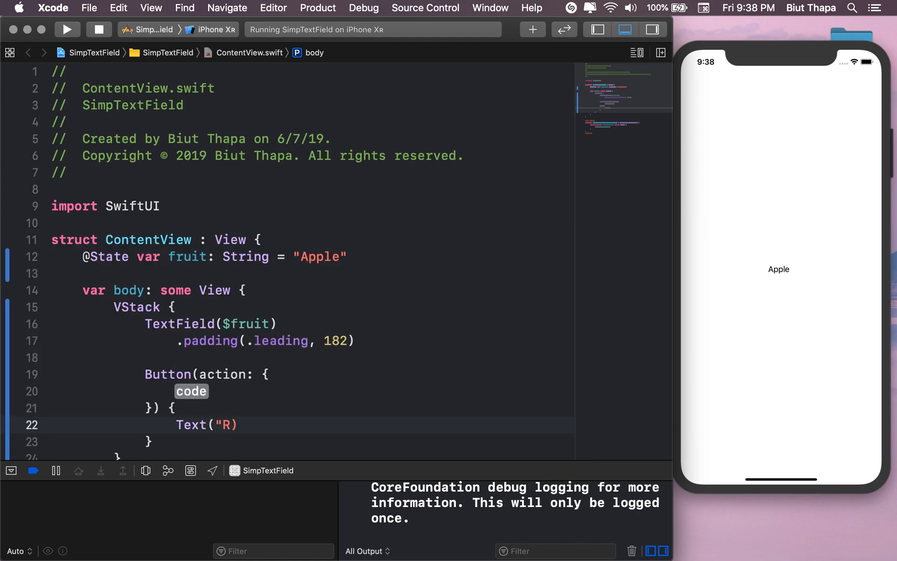
text(Pring)
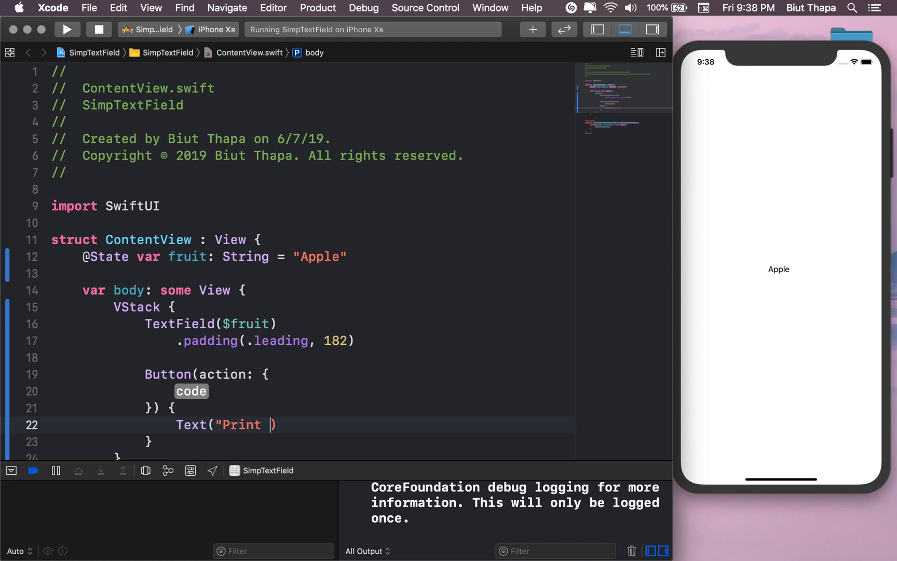
text(Fruit)
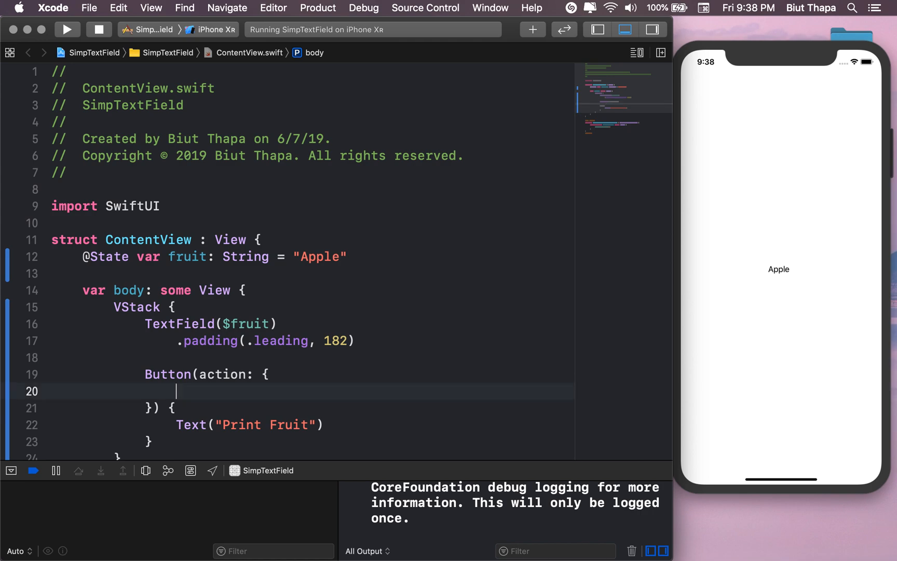
Make the button action print(self.$fruit.value) and type Asdfasdfasdf in the simulator field
text(pr)
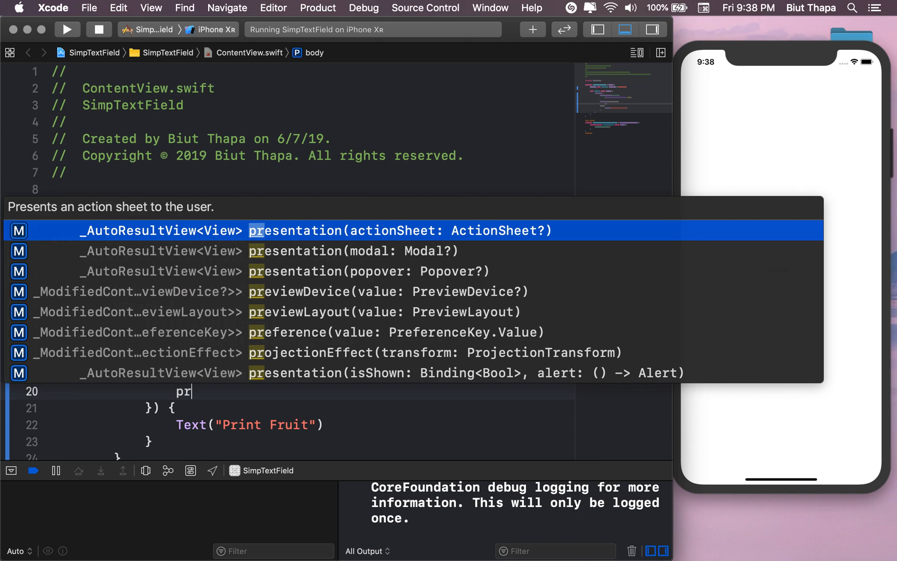
text(int(items: Any...)
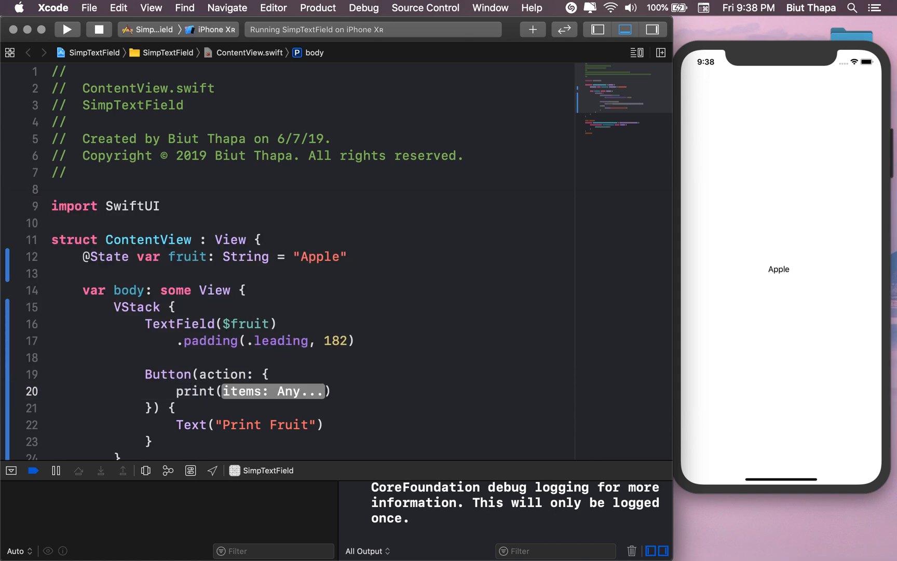
text(self.)
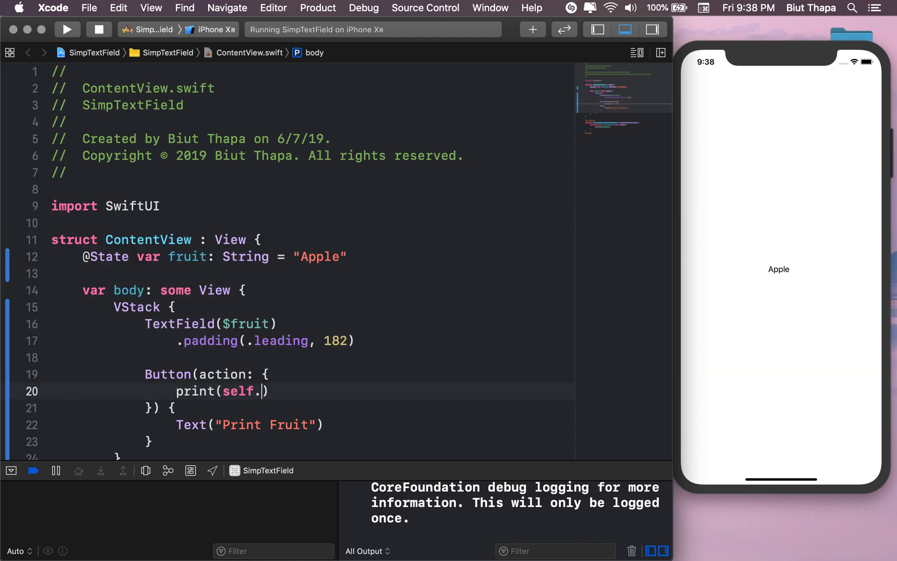
text($)
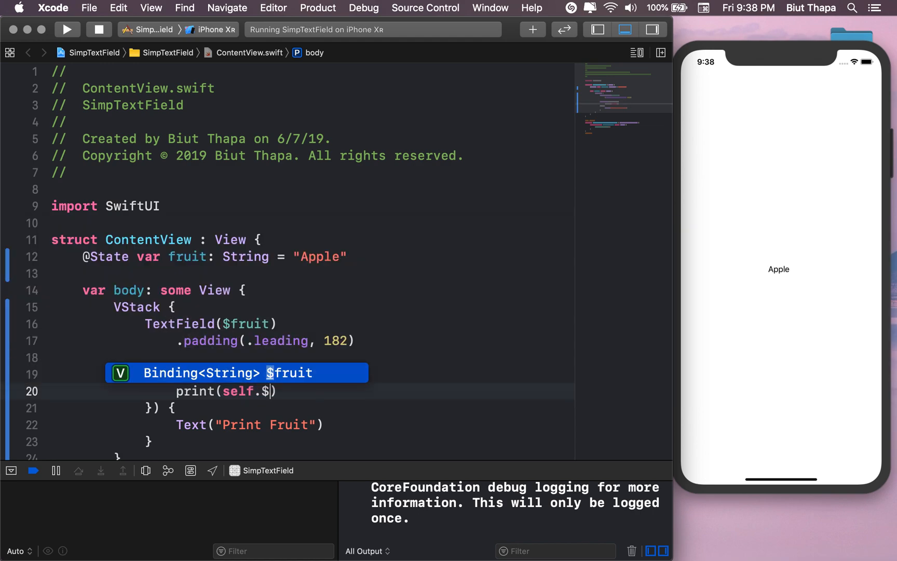
text(.value)
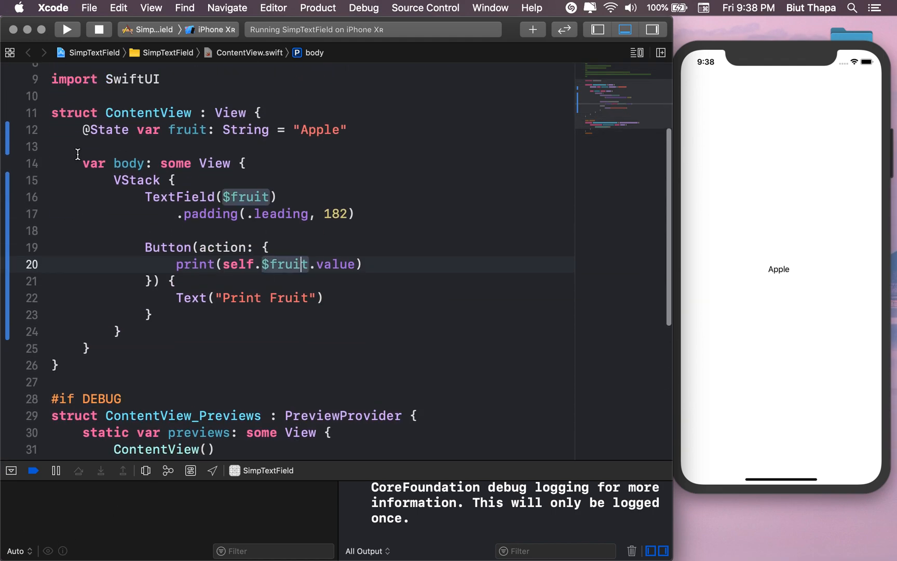
mouse_move(289, 185)
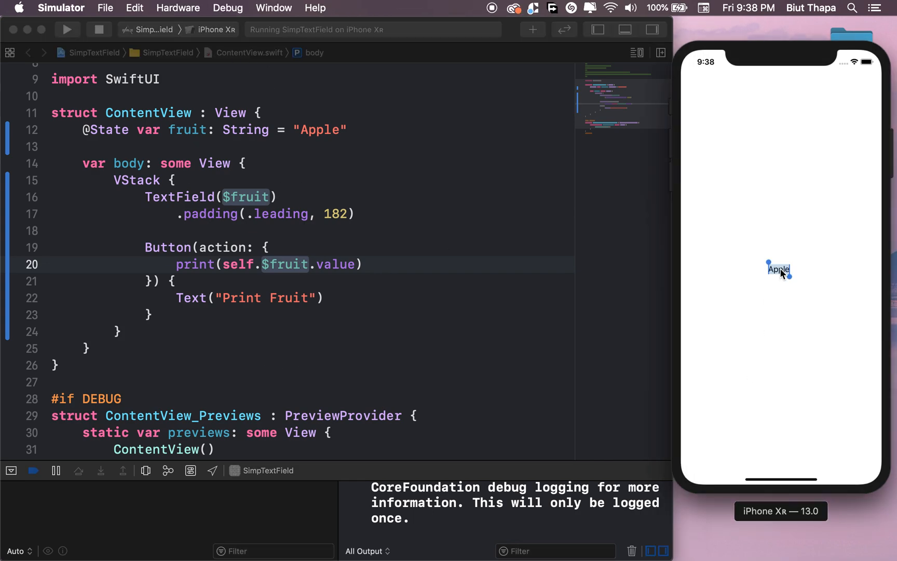
text(Asdfasdfasdf)
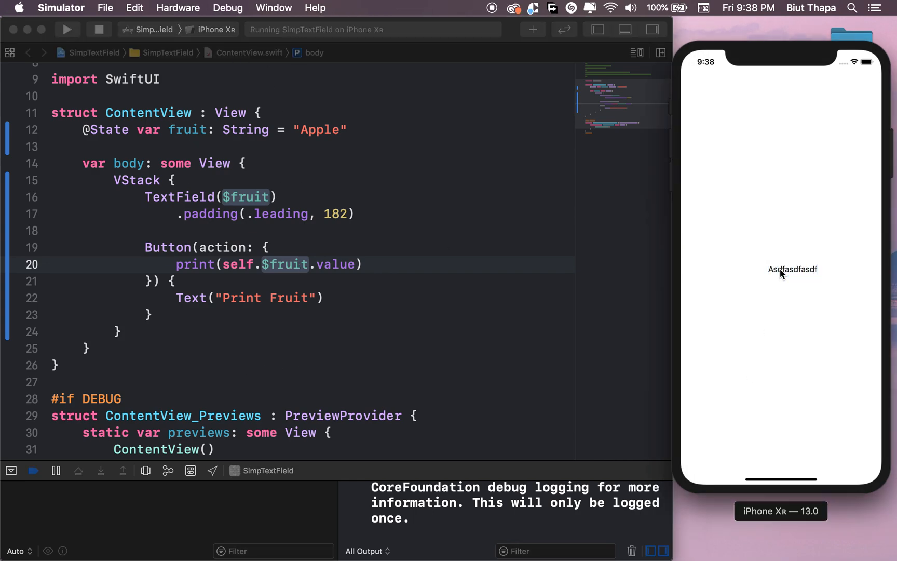
mouse_move(199, 265)
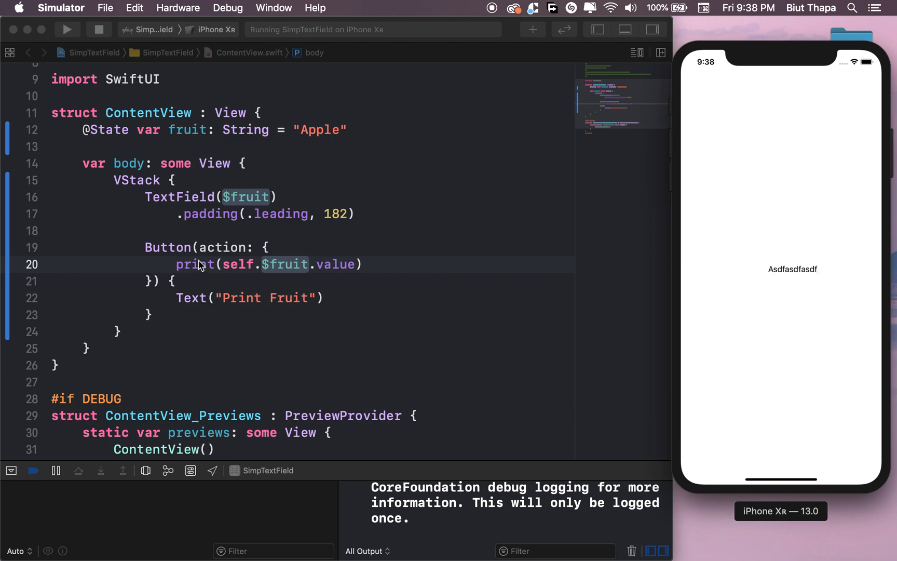
mouse_move(224, 238)
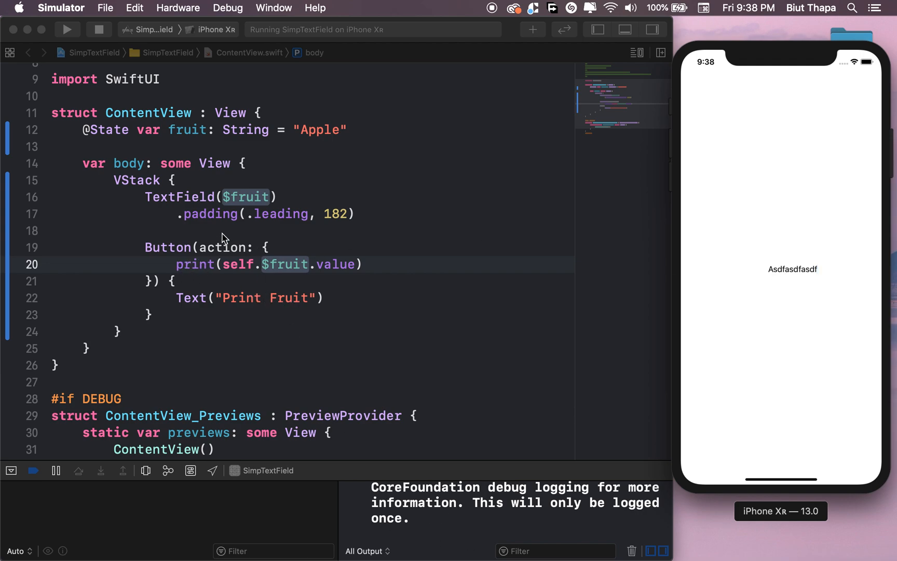
Rebuild and relaunch the app showing the Apple field and Print Fruit button
click(66, 30)
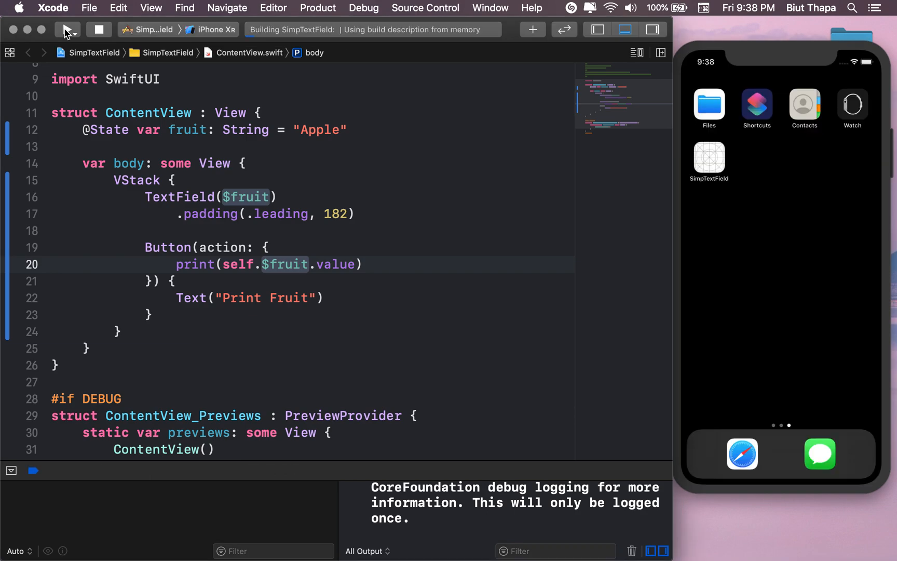
click(66, 29)
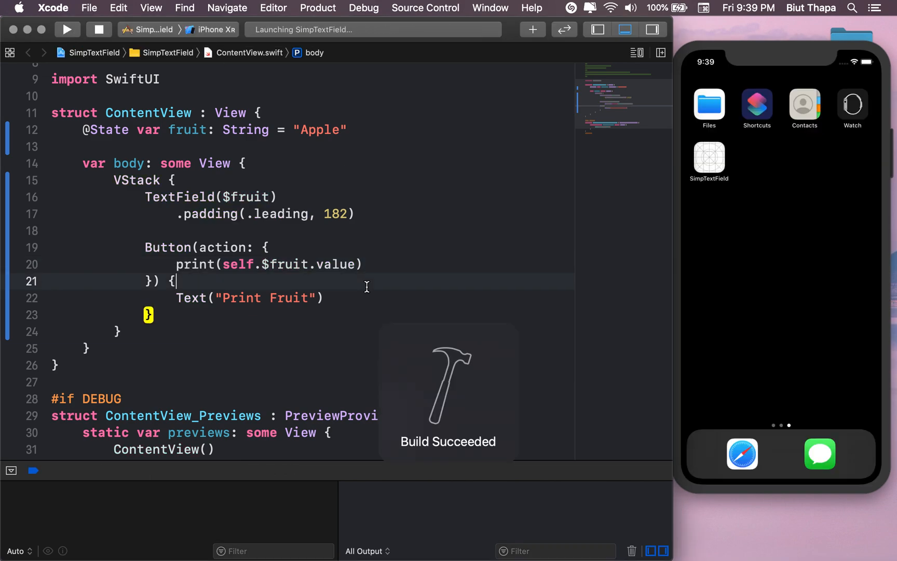
click(67, 29)
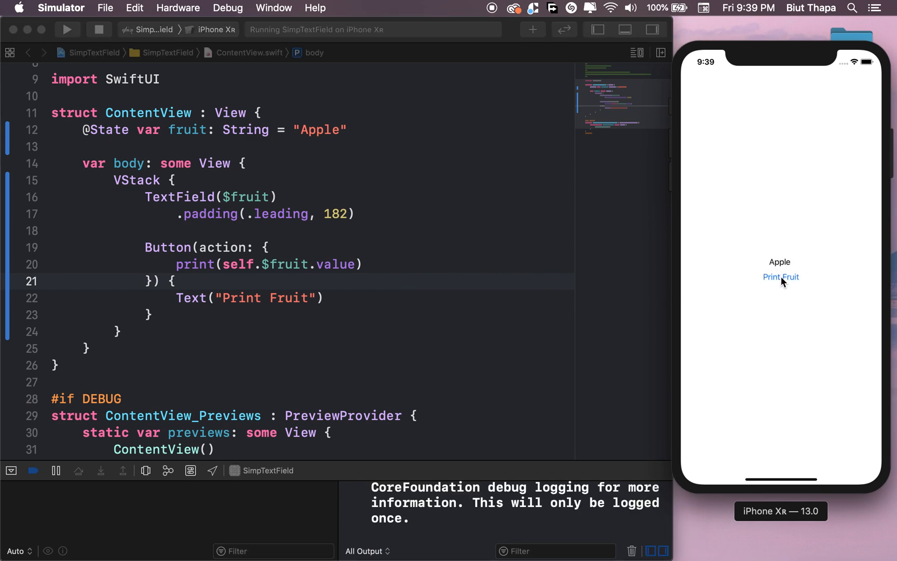
Print Apple, Two Apples, Bananna and Mango to the console by editing the field and tapping Print Fruit
click(781, 277)
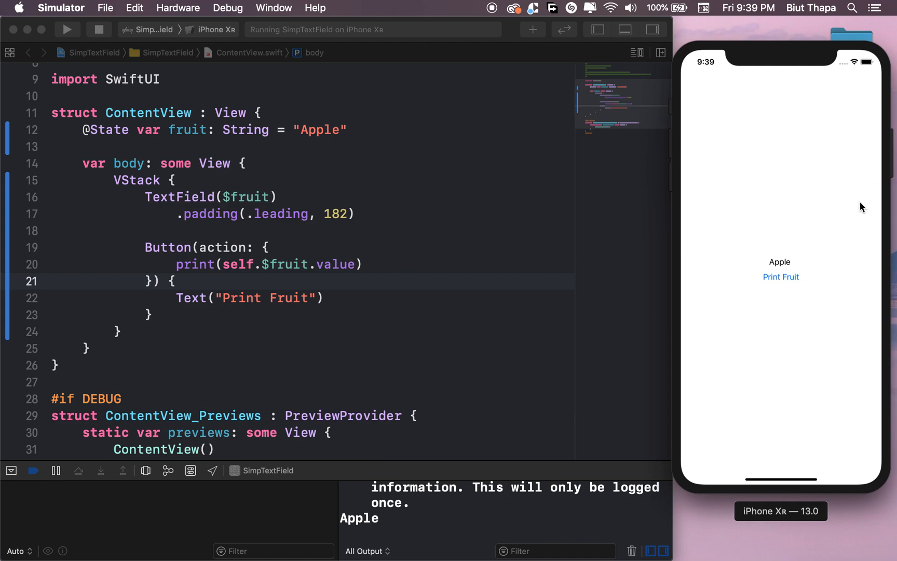
double_click(779, 262)
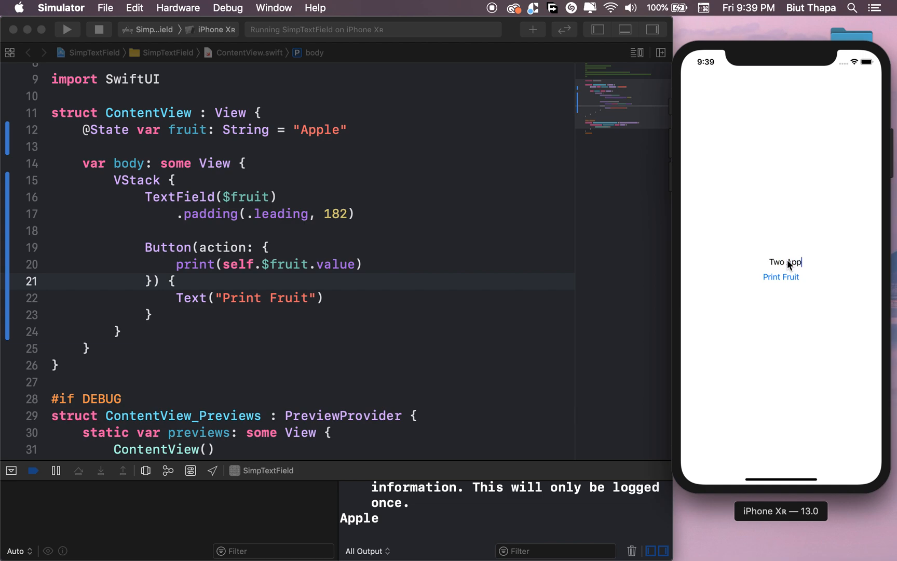
click(780, 278)
text(Bana)
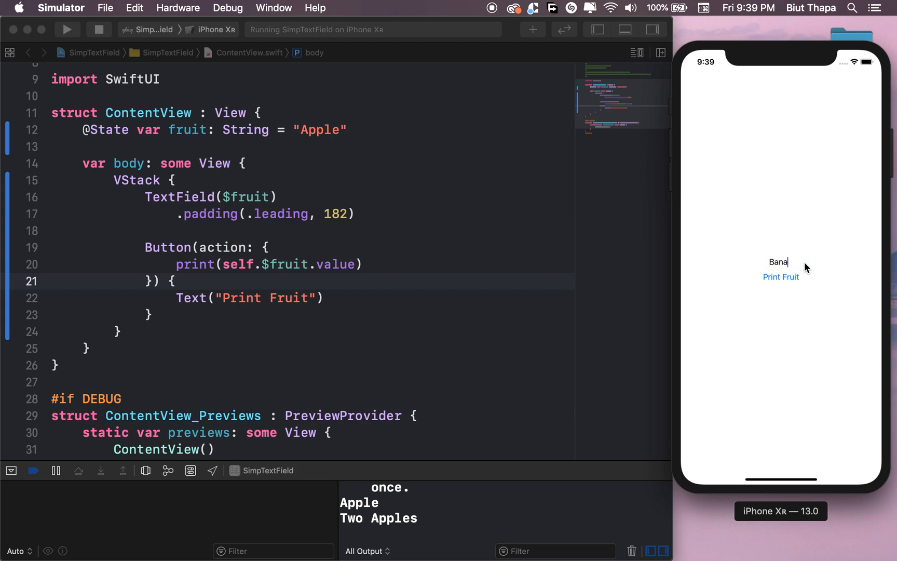
text(nn)
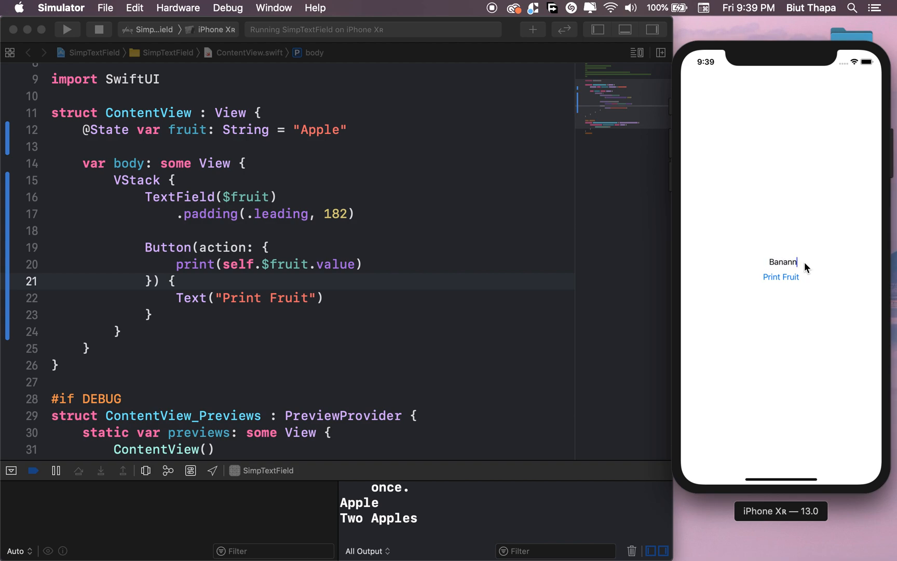
click(781, 277)
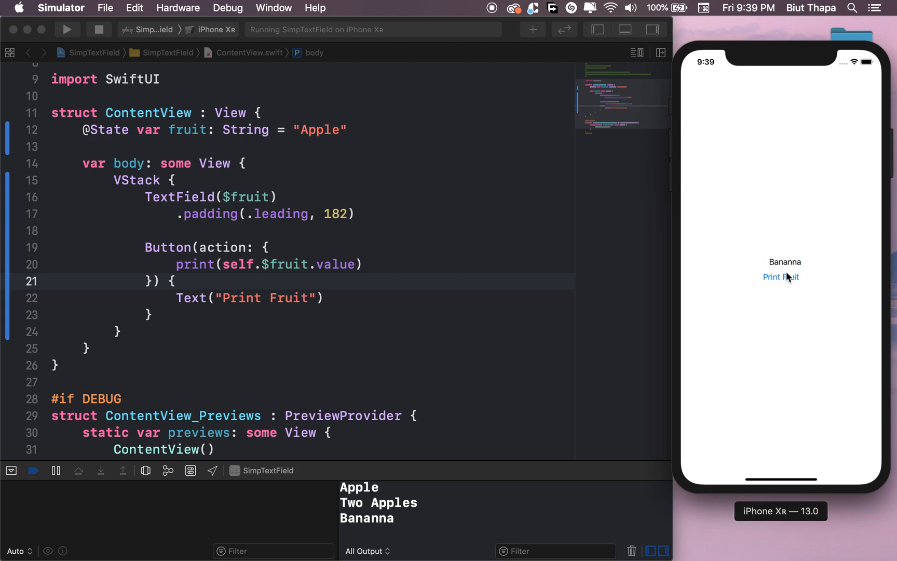
text(Mango)
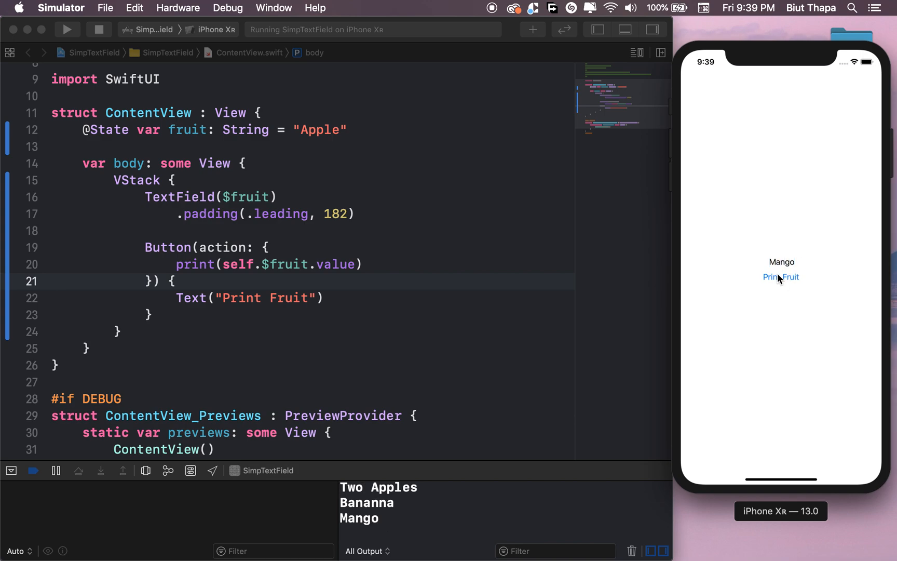
mouse_move(687, 246)
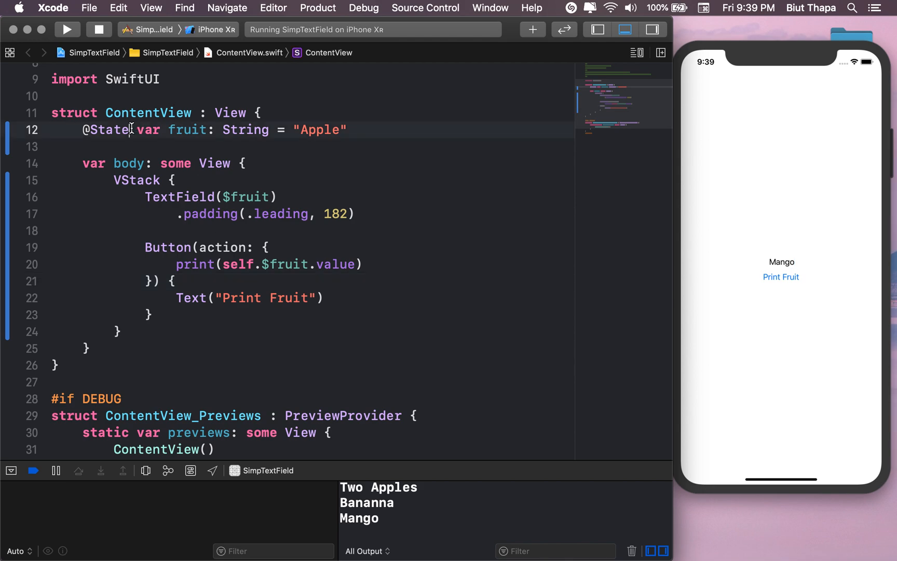
click(131, 147)
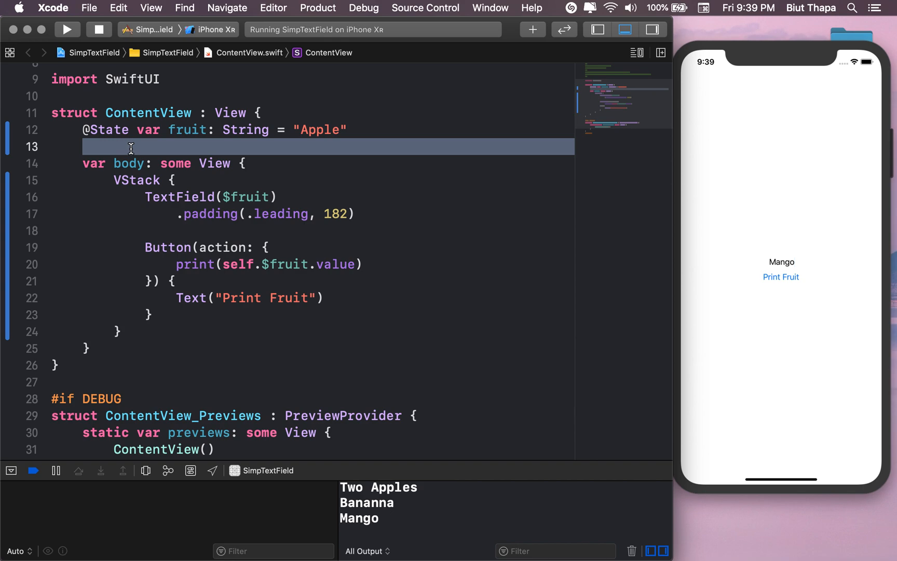